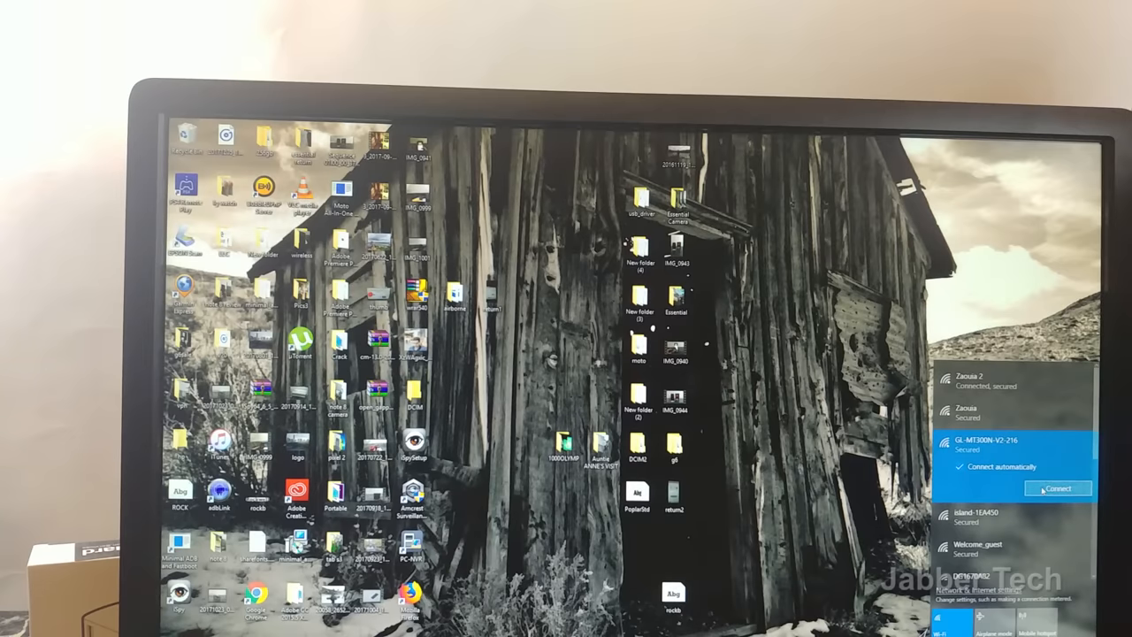
# - Connect Windows 10 to the GL-MT300N-V2-216 Wi-Fi using its network security key
pyautogui.click(1054, 488)
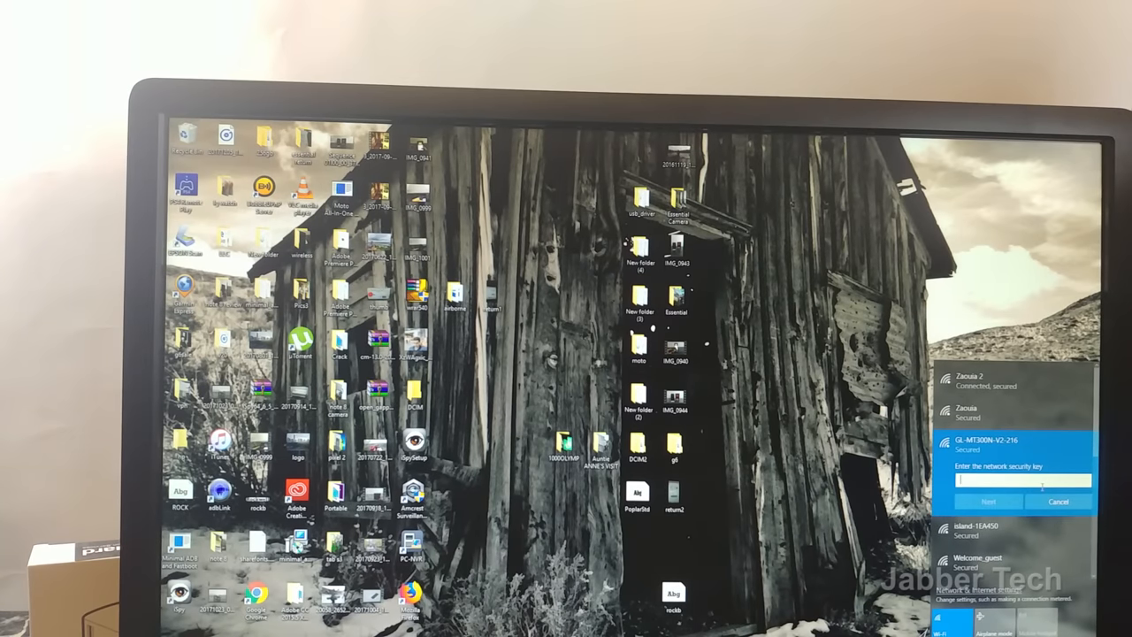
pyautogui.write('****')
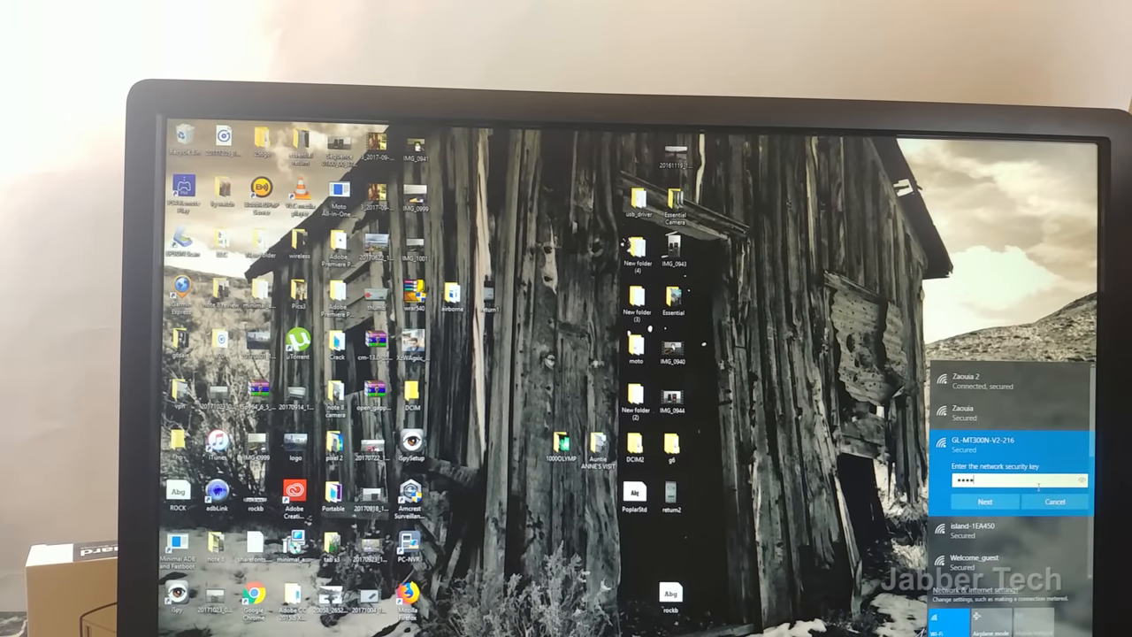
pyautogui.click(987, 500)
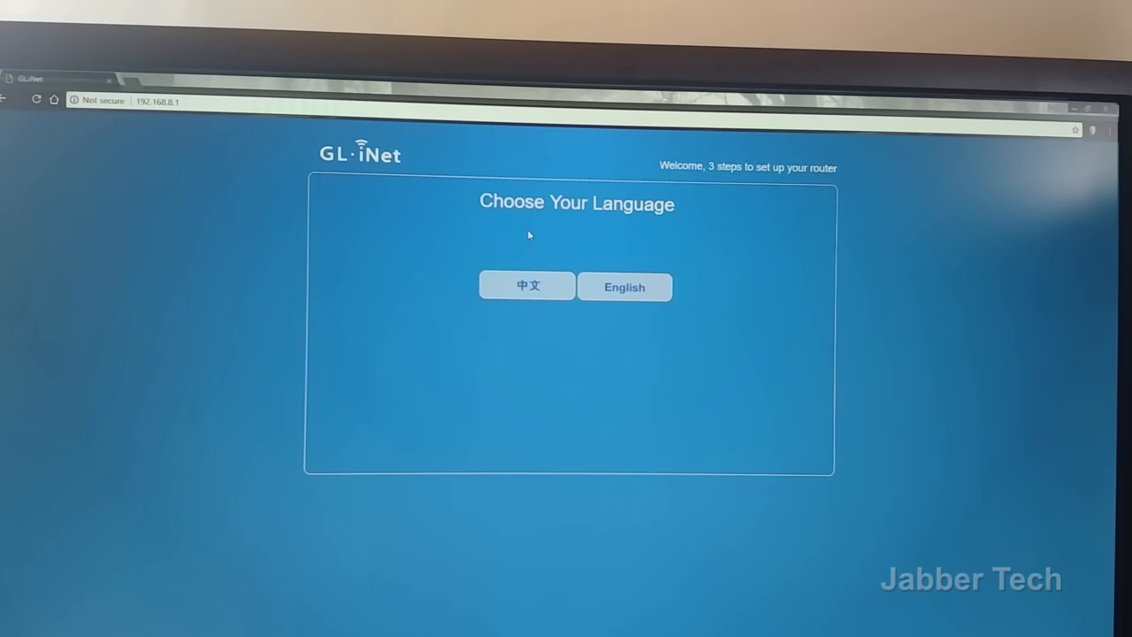
# - Choose English, keep America/New York timezone, and set the new admin password
pyautogui.click(624, 287)
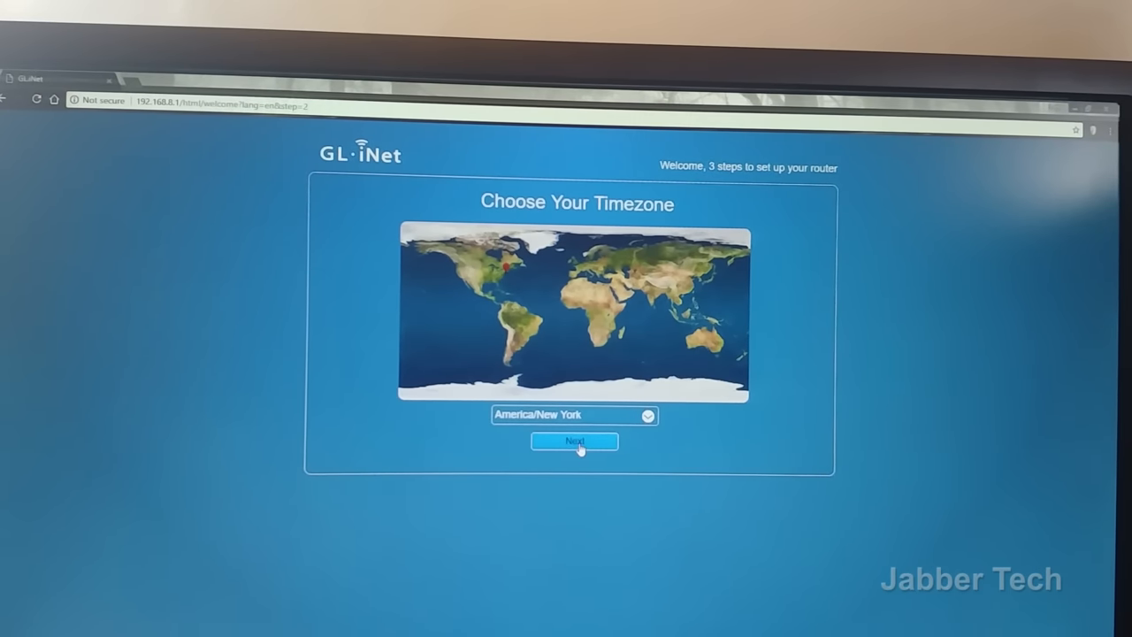
pyautogui.click(574, 440)
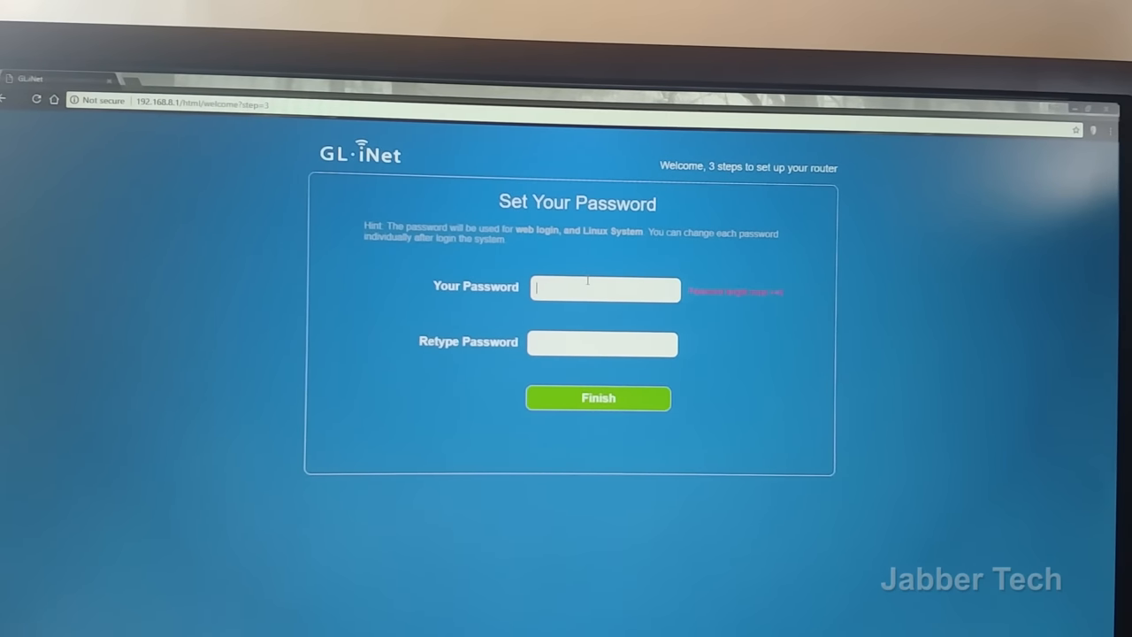
pyautogui.click(597, 398)
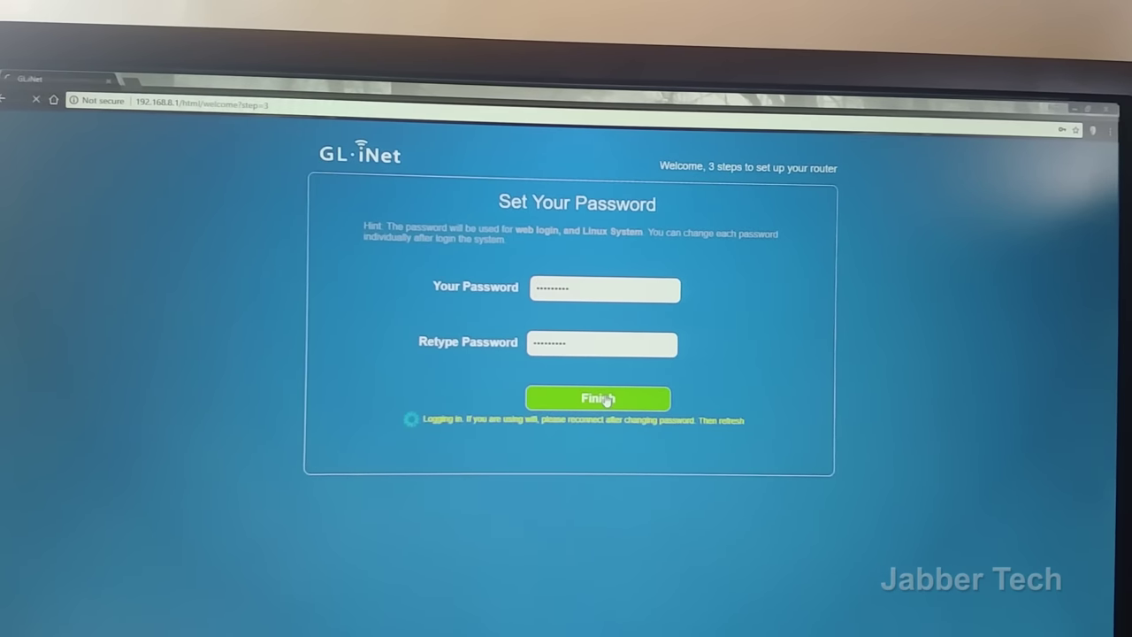
pyautogui.click(598, 398)
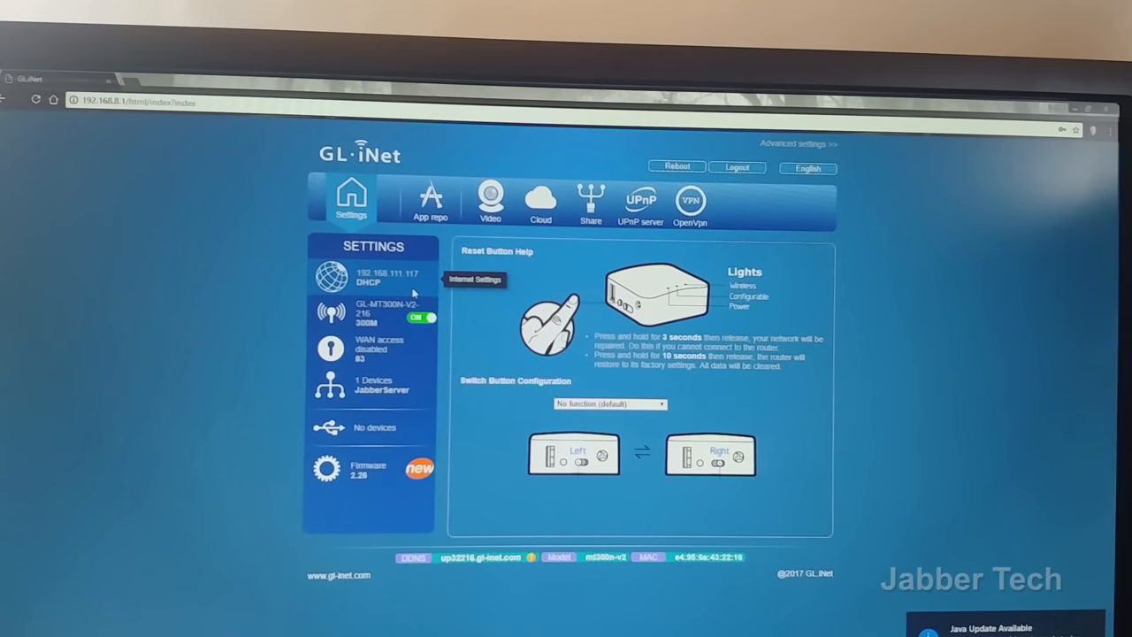
pyautogui.moveTo(402, 318)
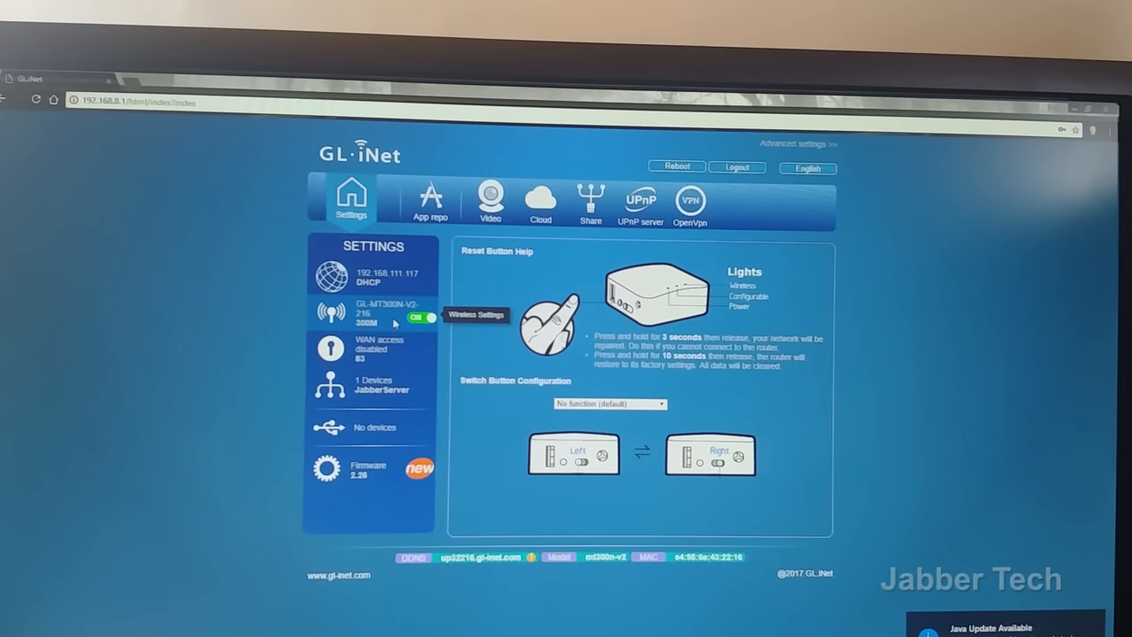
# - Inspect GL-MT300N-V2-216 wireless settings, keeping 300M (11ng) mode and the existing SSID
pyautogui.click(372, 314)
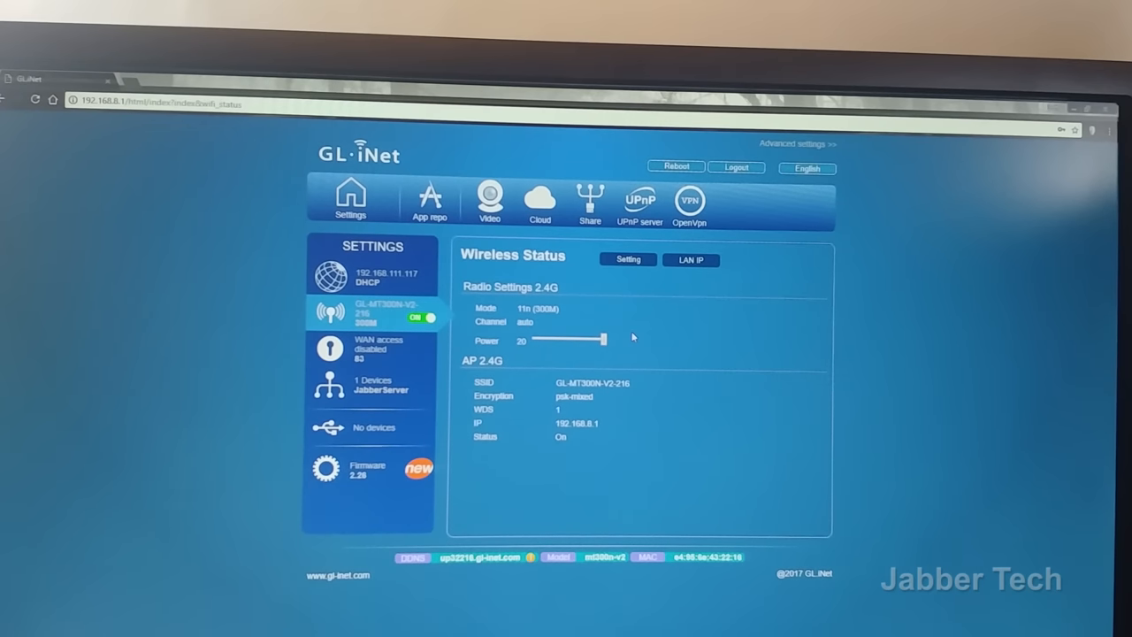
pyautogui.click(626, 259)
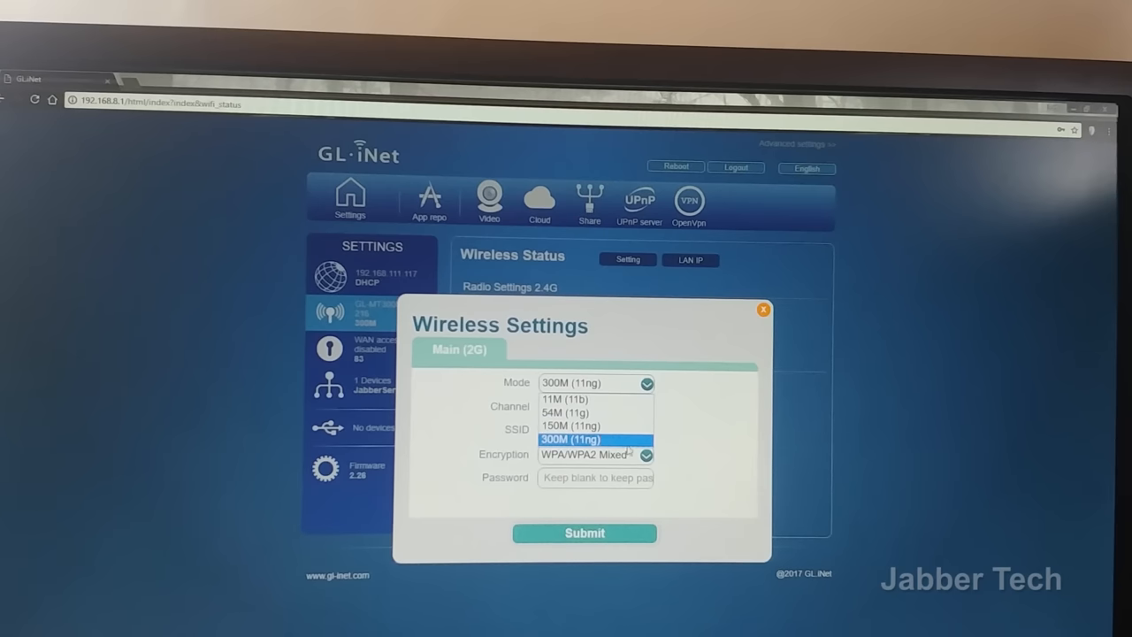
pyautogui.click(595, 440)
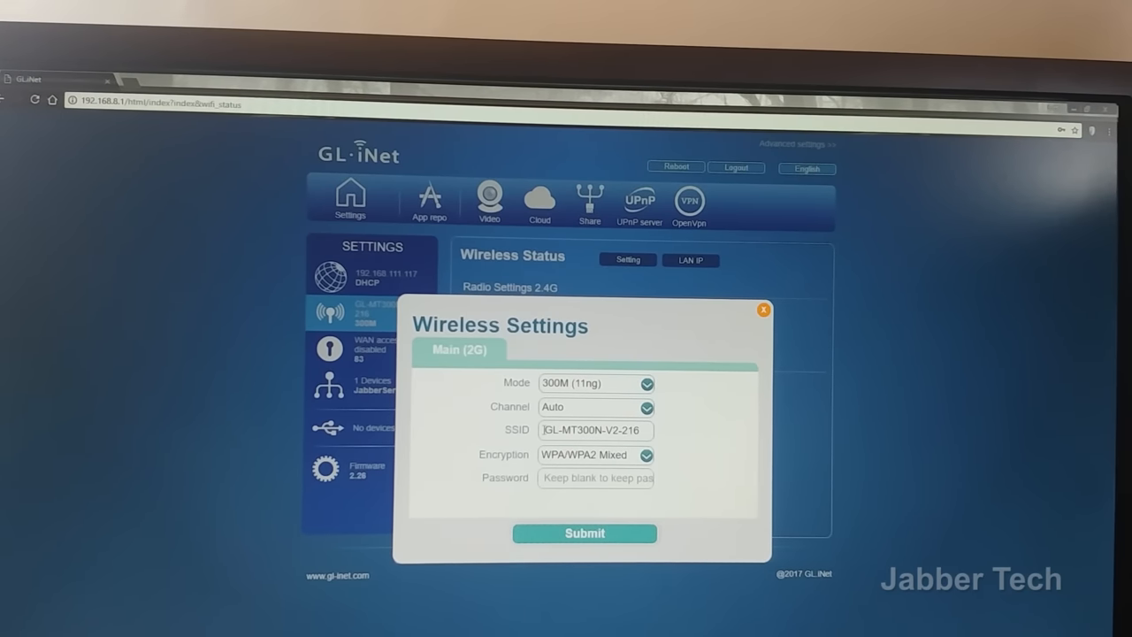
pyautogui.doubleClick(593, 431)
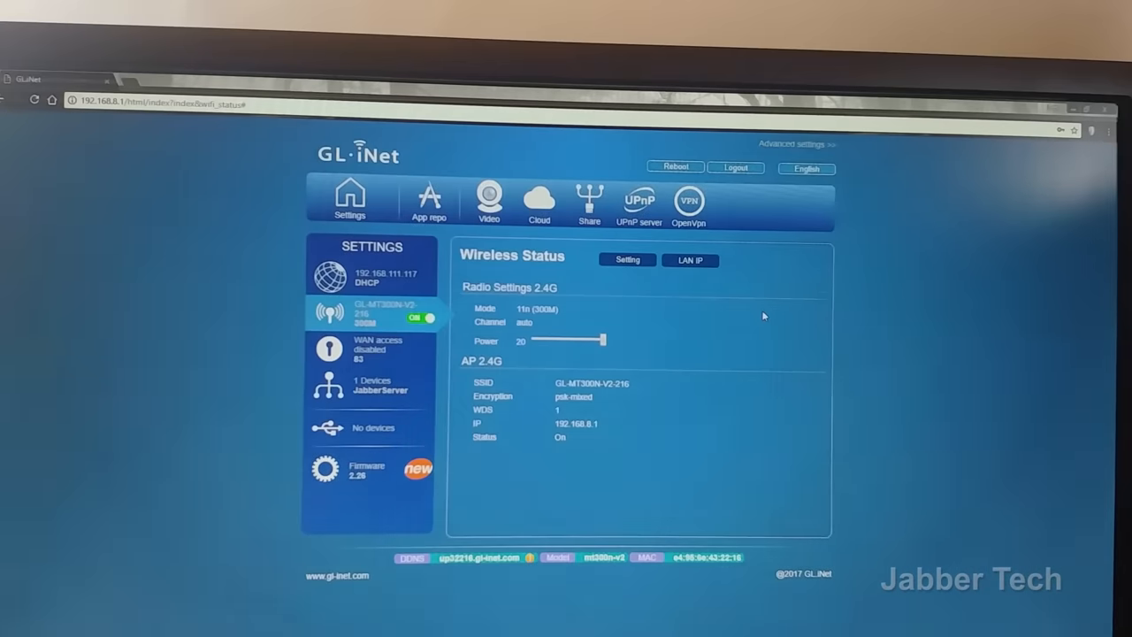
pyautogui.click(690, 259)
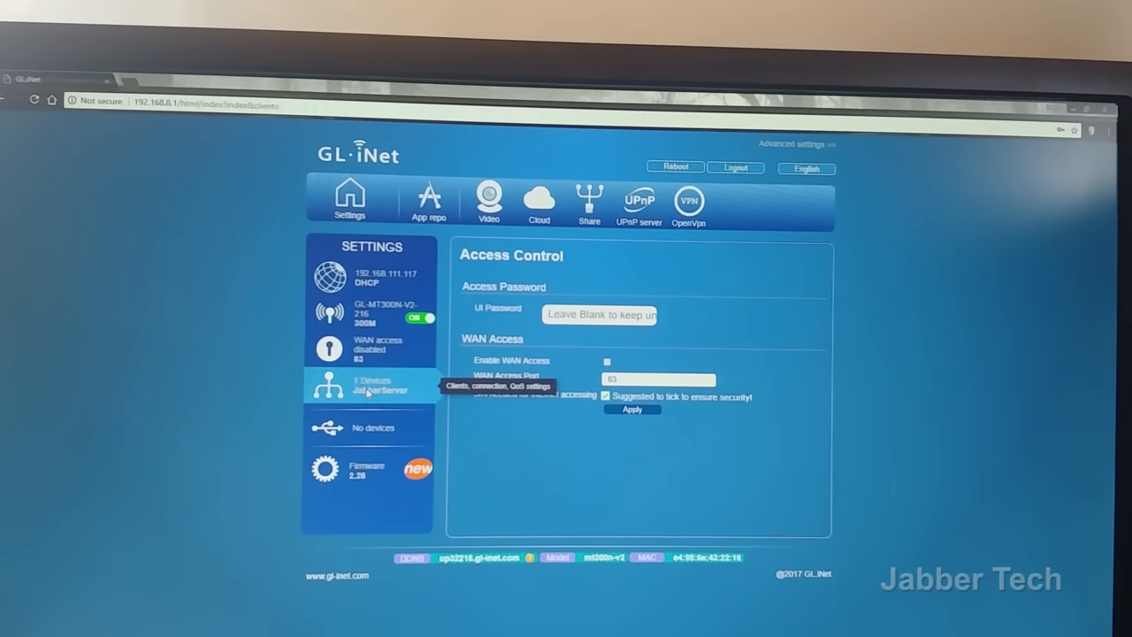
# - List connected devices, showing JabberServer as the only DHCP client
pyautogui.click(377, 387)
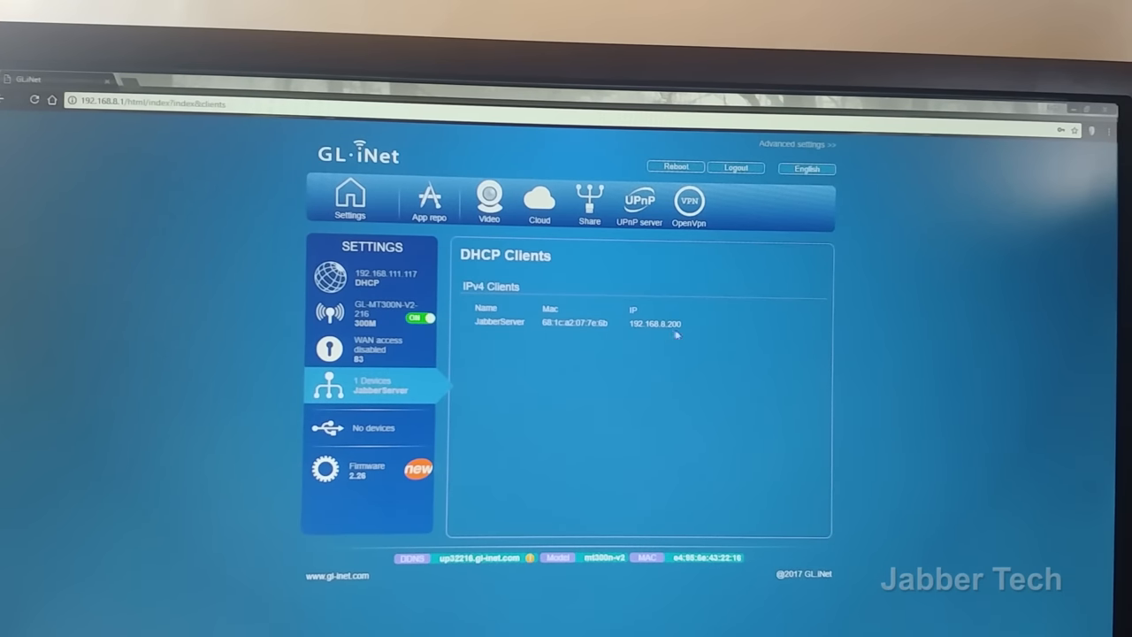
pyautogui.moveTo(374, 434)
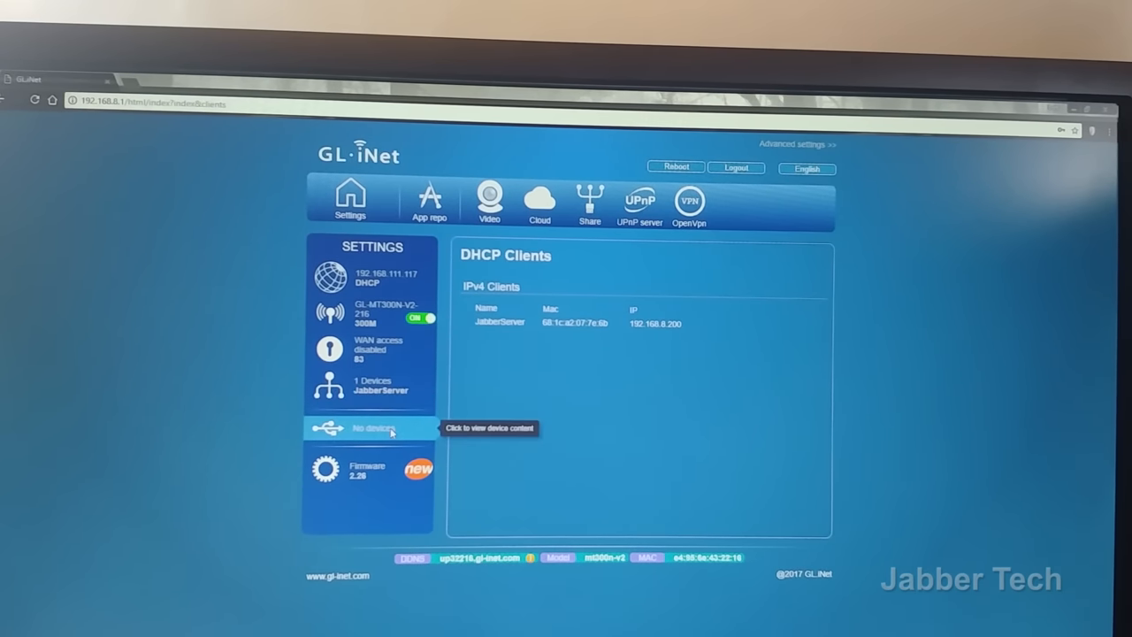
pyautogui.moveTo(369, 472)
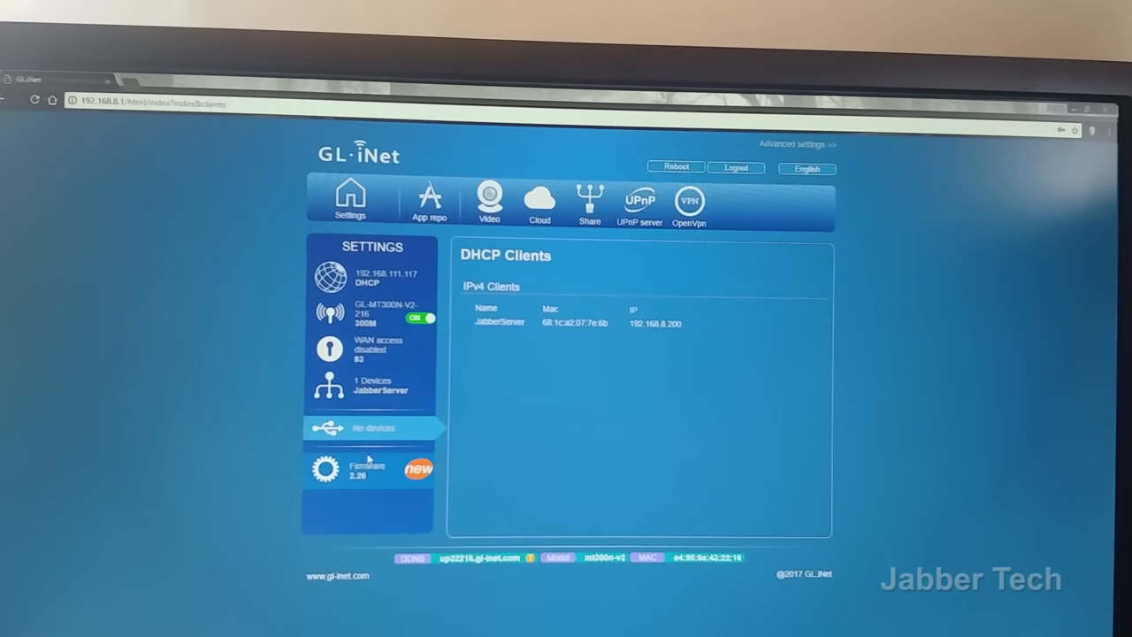
pyautogui.moveTo(367, 428)
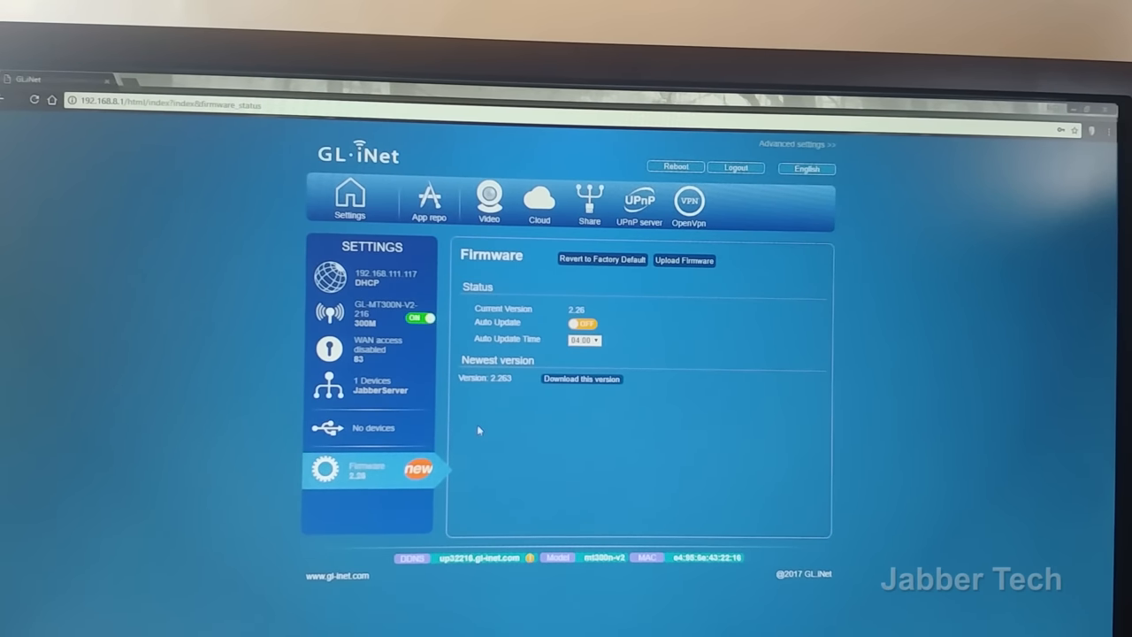
# - Download firmware 2.263 and confirm installing it
pyautogui.click(580, 378)
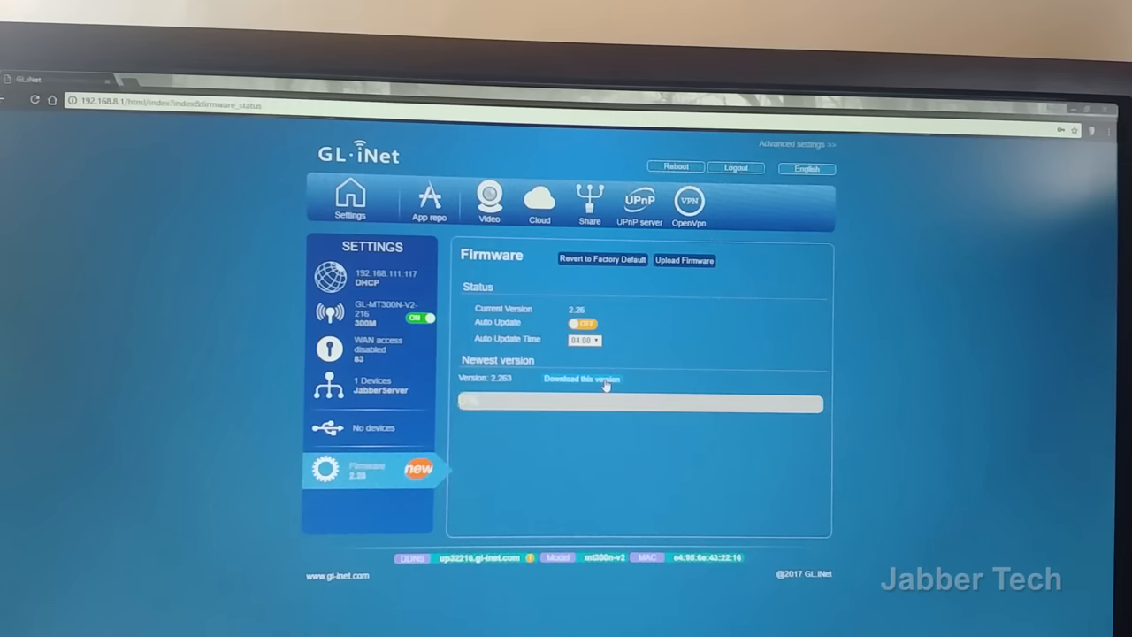
pyautogui.click(574, 379)
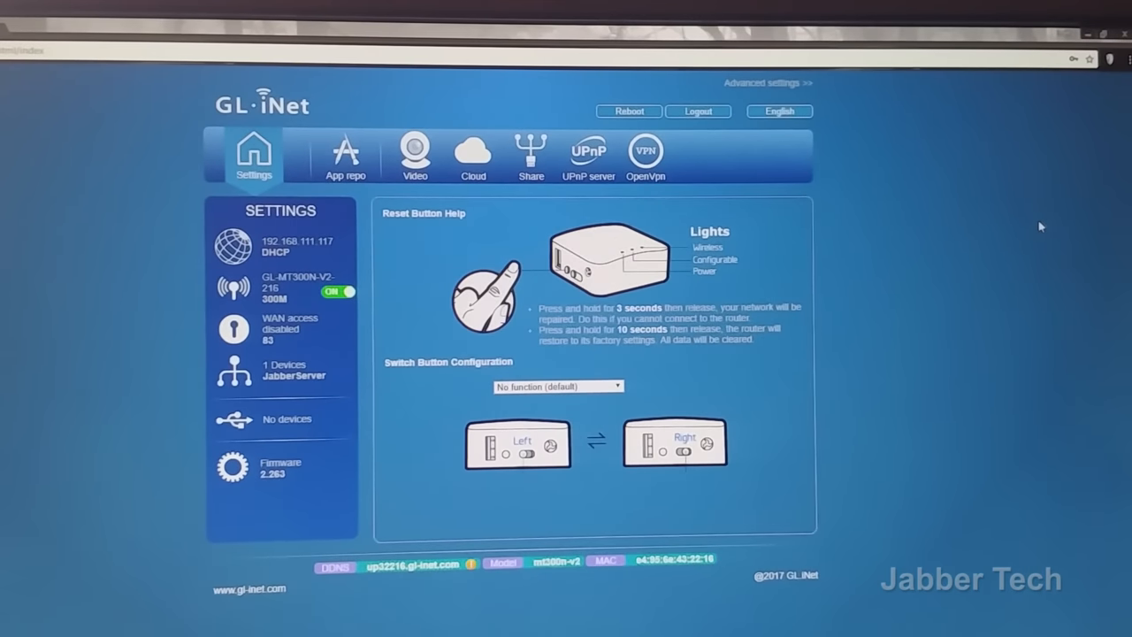
pyautogui.moveTo(698, 254)
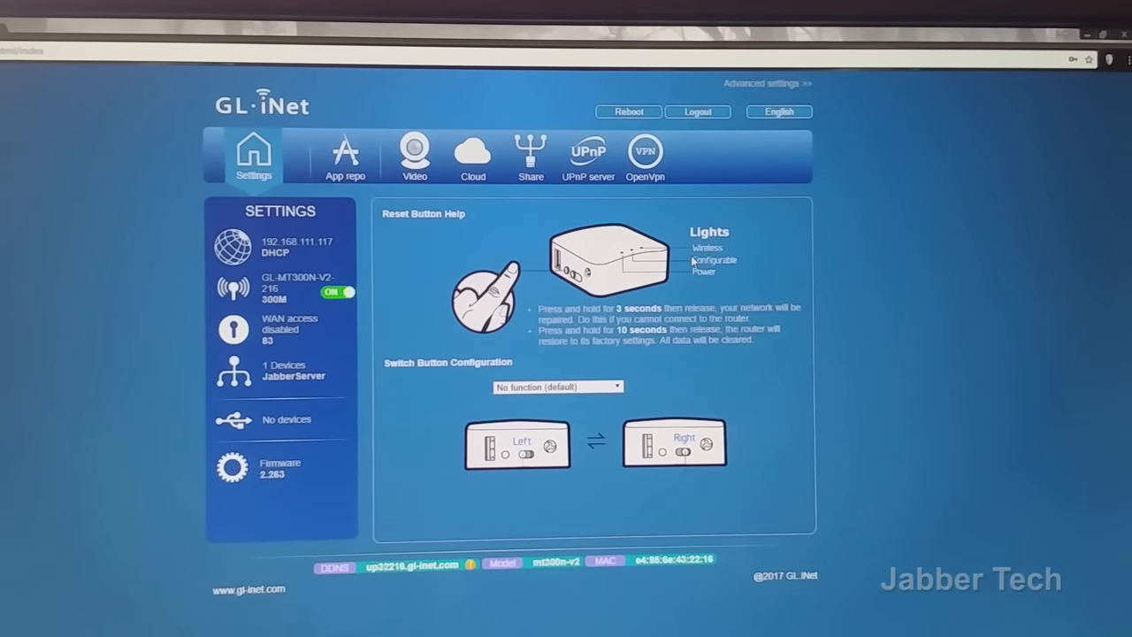
pyautogui.moveTo(639, 376)
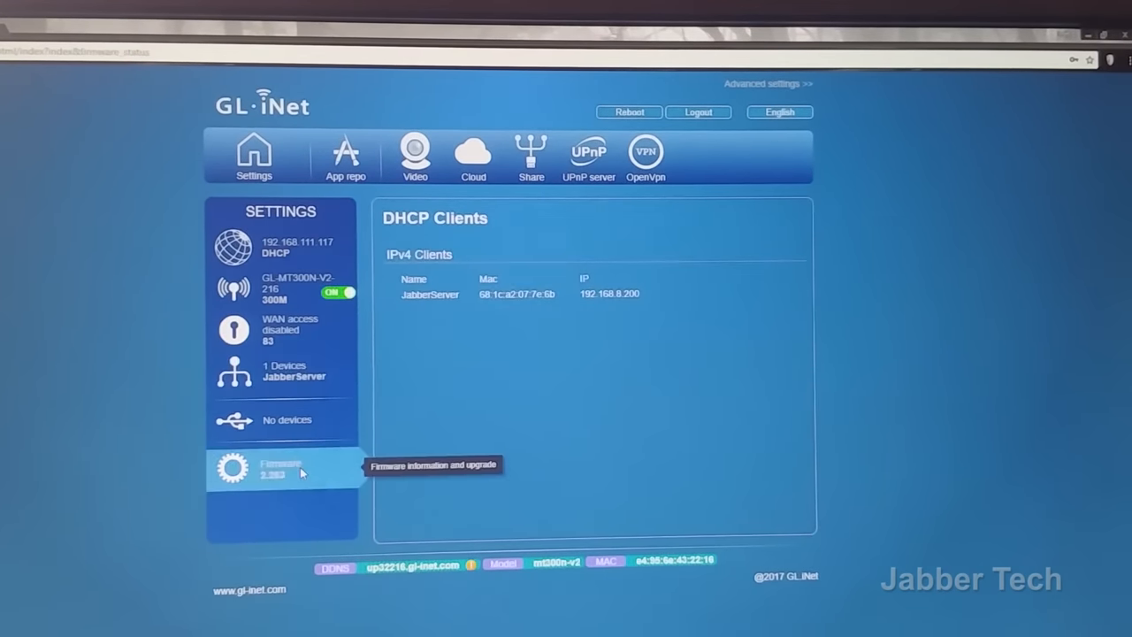
# - Recheck the firmware status, confirming 2.263 is both current and newest
pyautogui.click(279, 469)
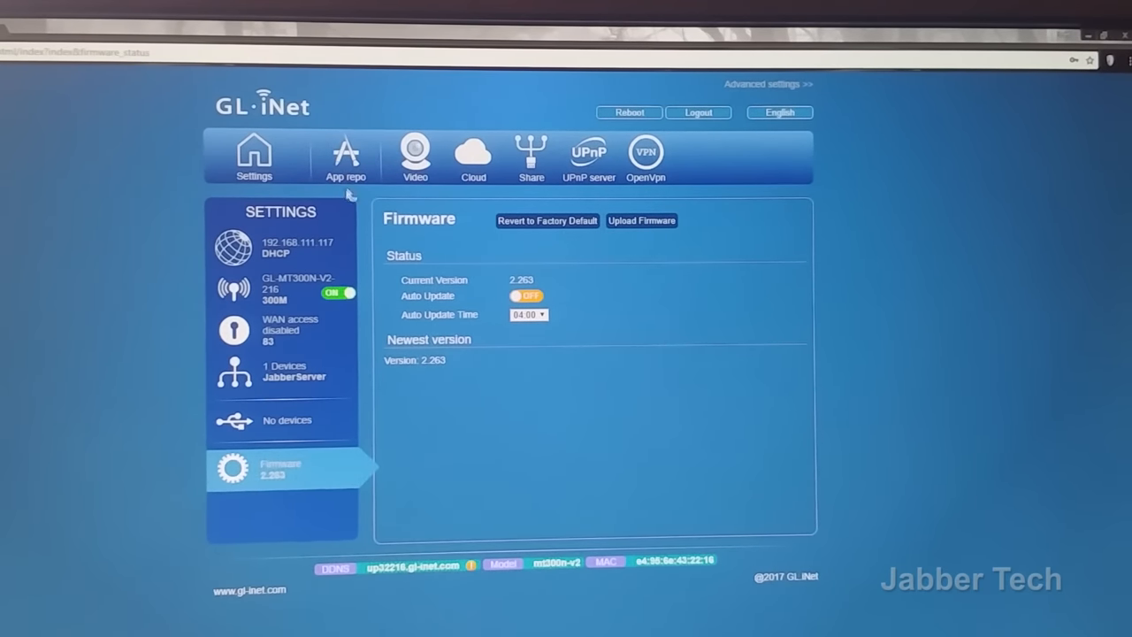
pyautogui.click(346, 152)
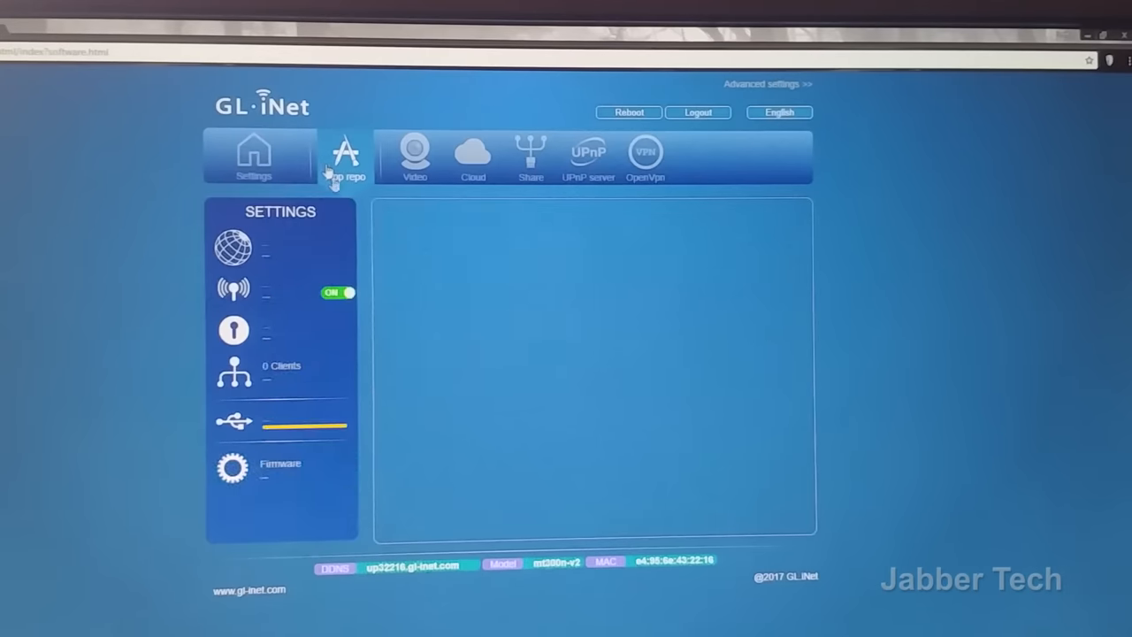
# - View the App repo, Video, Cloud links and USB share pages in turn
pyautogui.click(345, 155)
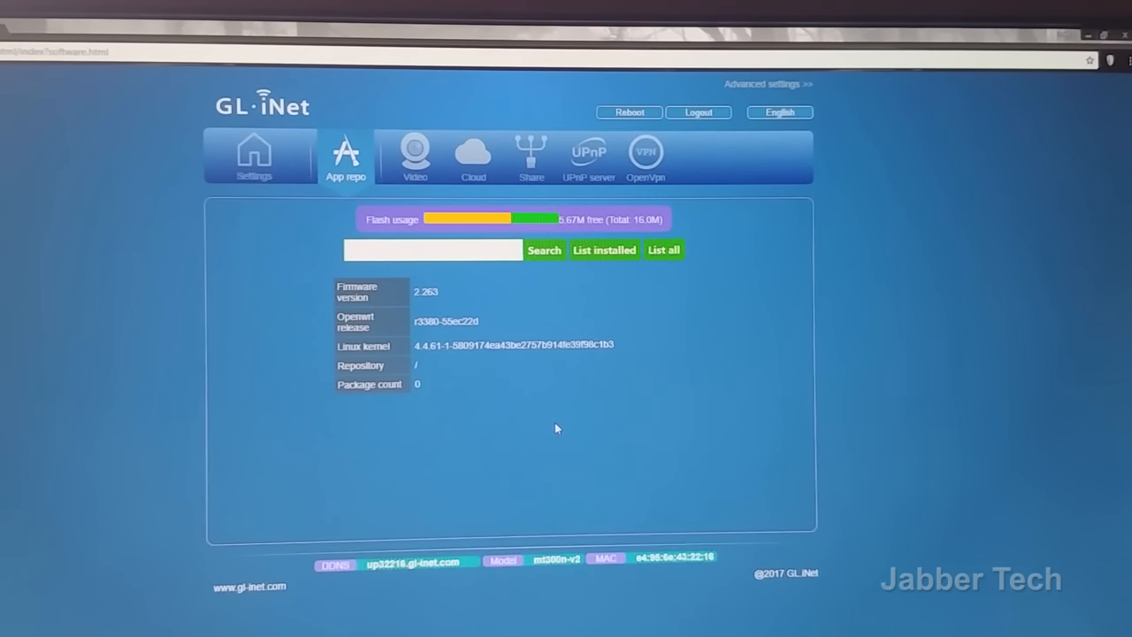
pyautogui.moveTo(401, 159)
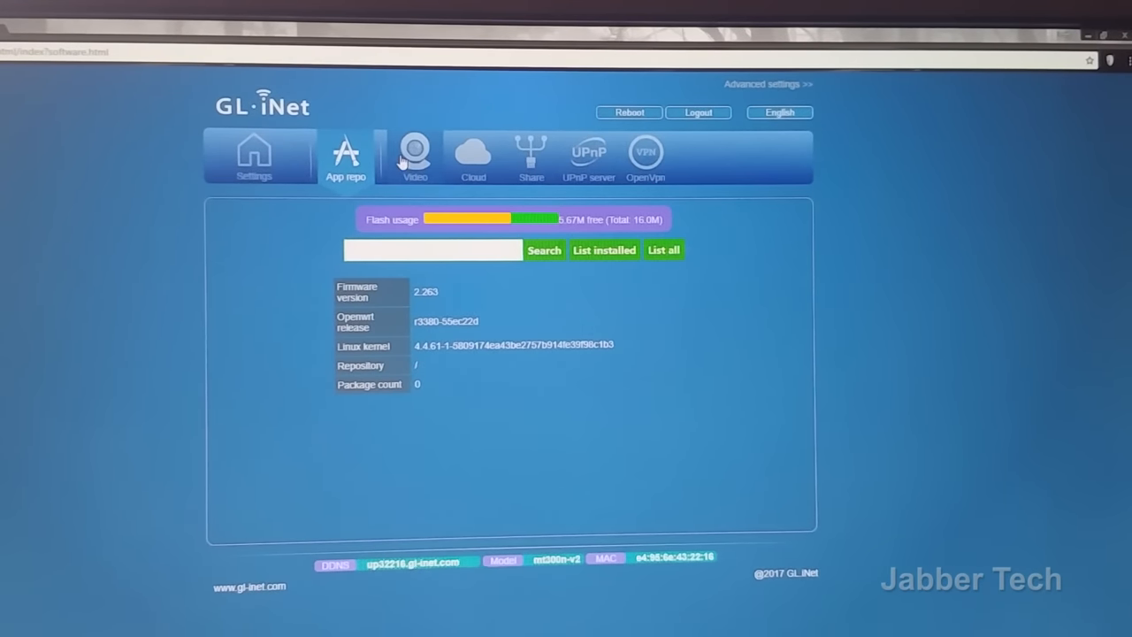
pyautogui.click(412, 155)
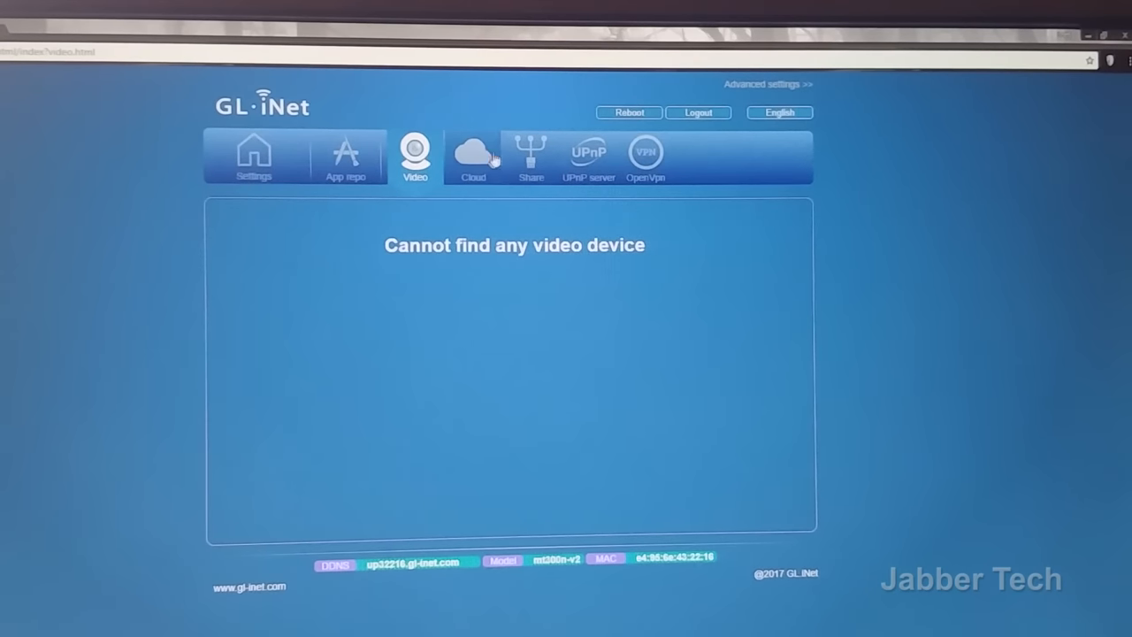
pyautogui.click(472, 155)
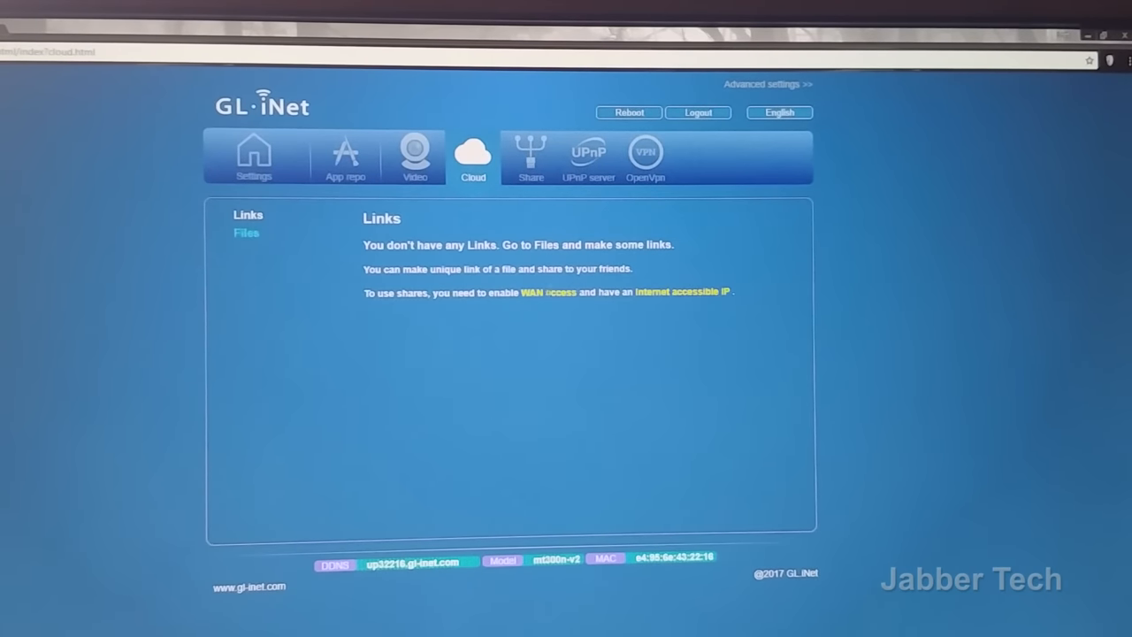
pyautogui.click(531, 155)
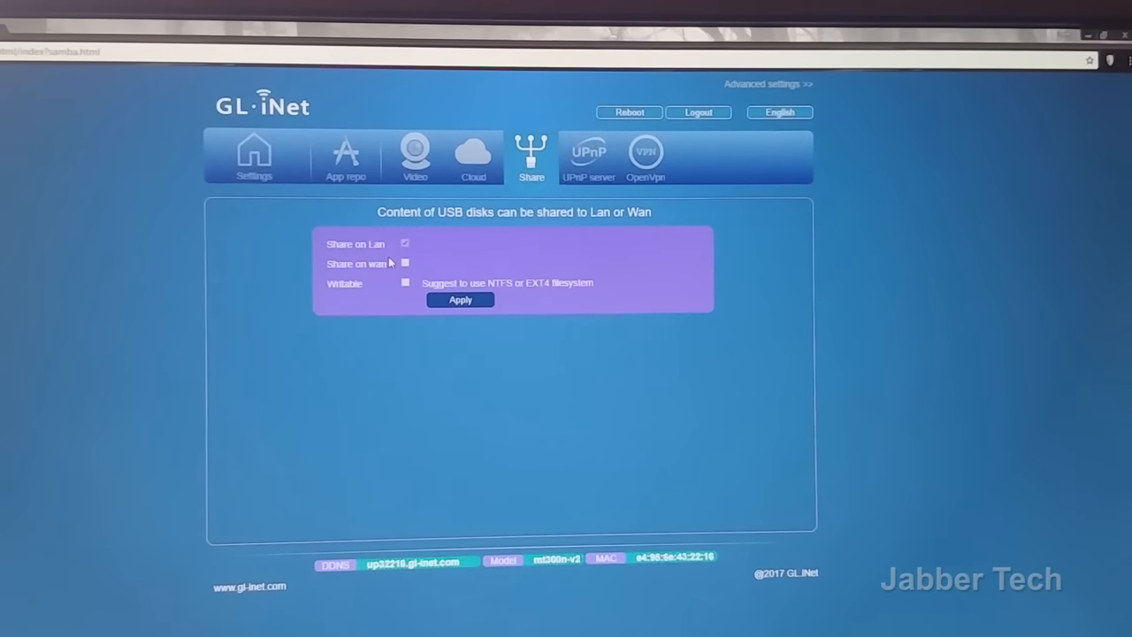
pyautogui.moveTo(467, 231)
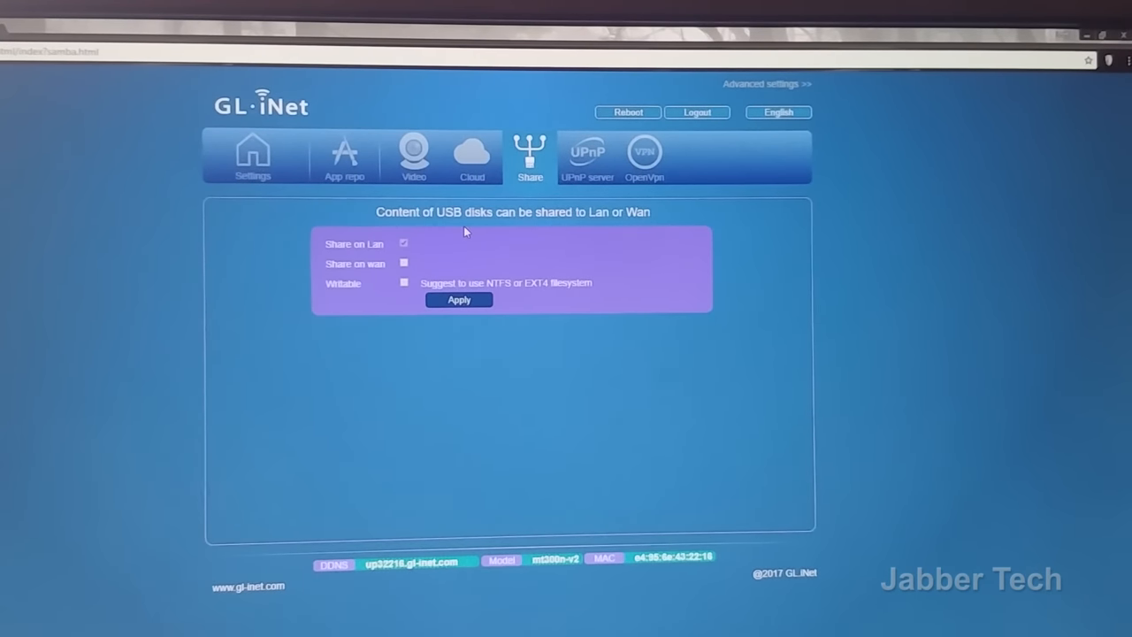
# - Open the OpenVPN Client page and tick Force VPN
pyautogui.click(645, 155)
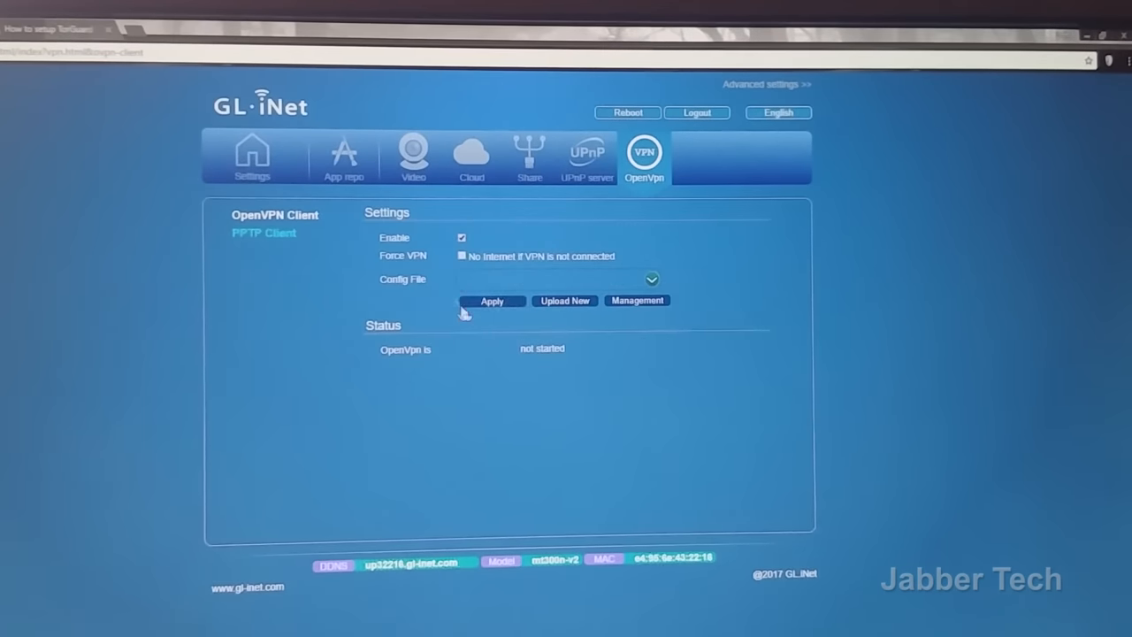
pyautogui.click(461, 256)
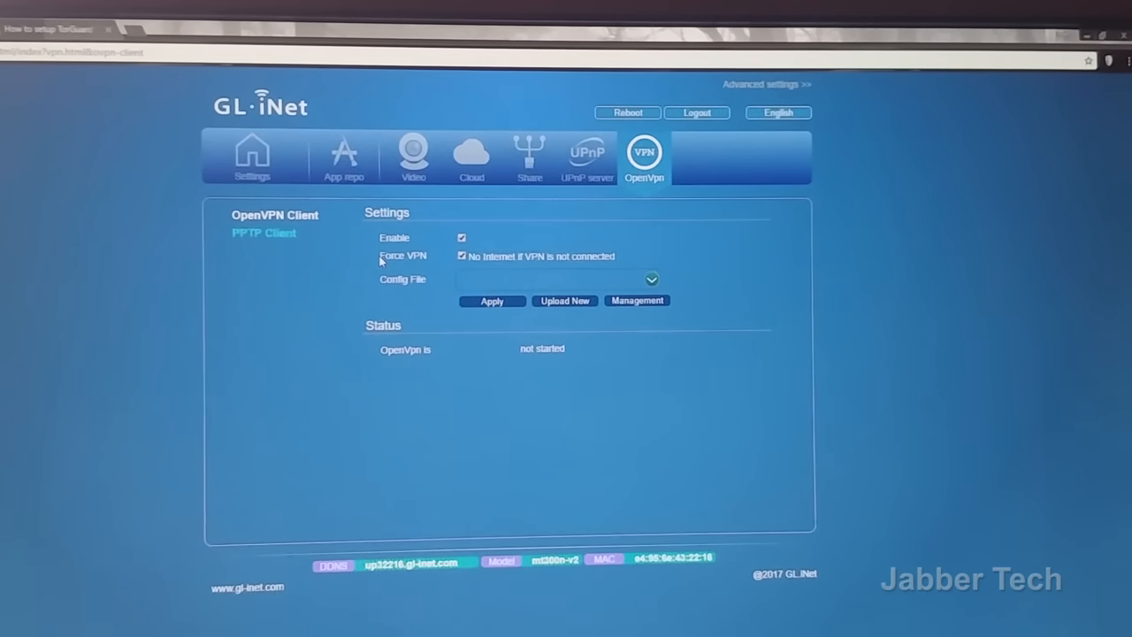
pyautogui.moveTo(447, 248)
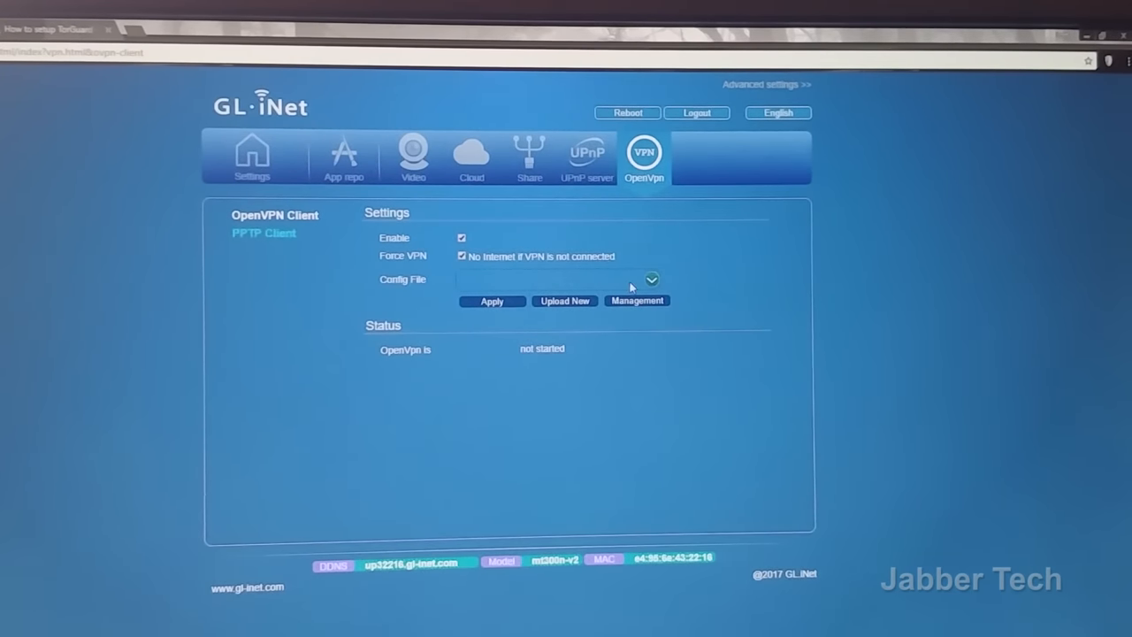
# - Select the TorGuard.USA-NEW-YORK.ovpn config and apply, connecting with IP 10.35.0.26
pyautogui.click(651, 280)
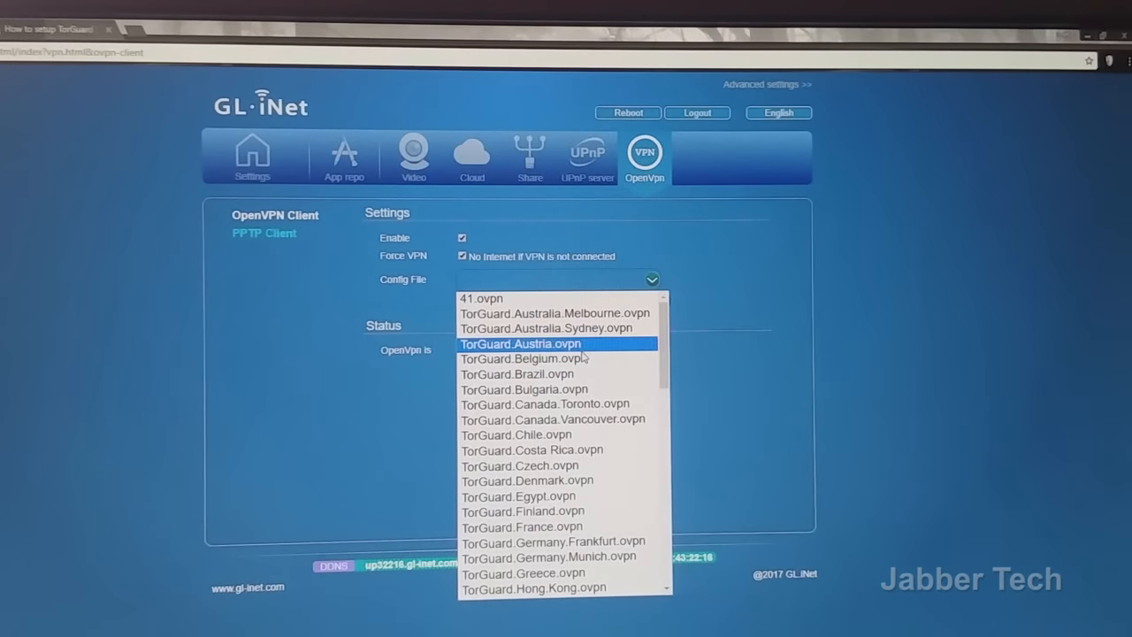
pyautogui.scroll(-3)
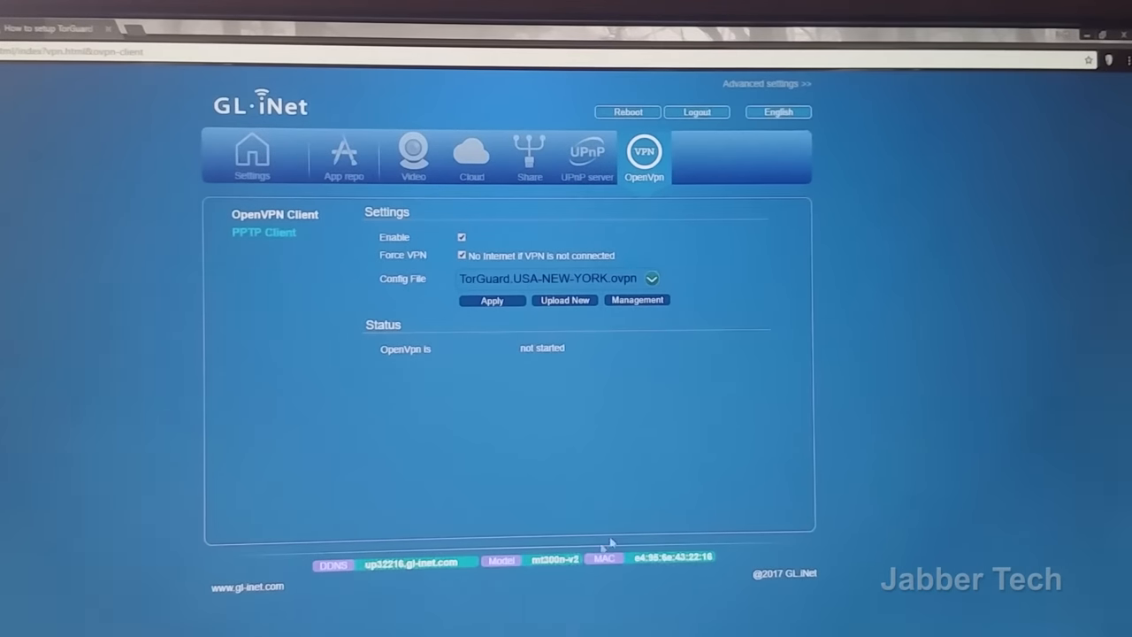
pyautogui.click(492, 300)
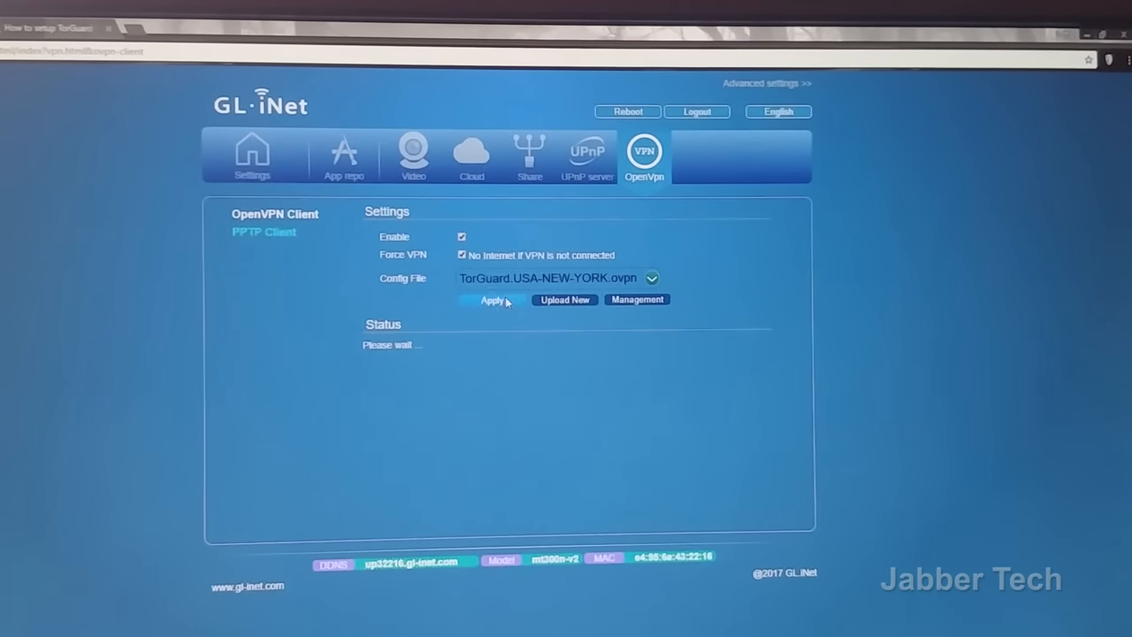
pyautogui.click(491, 299)
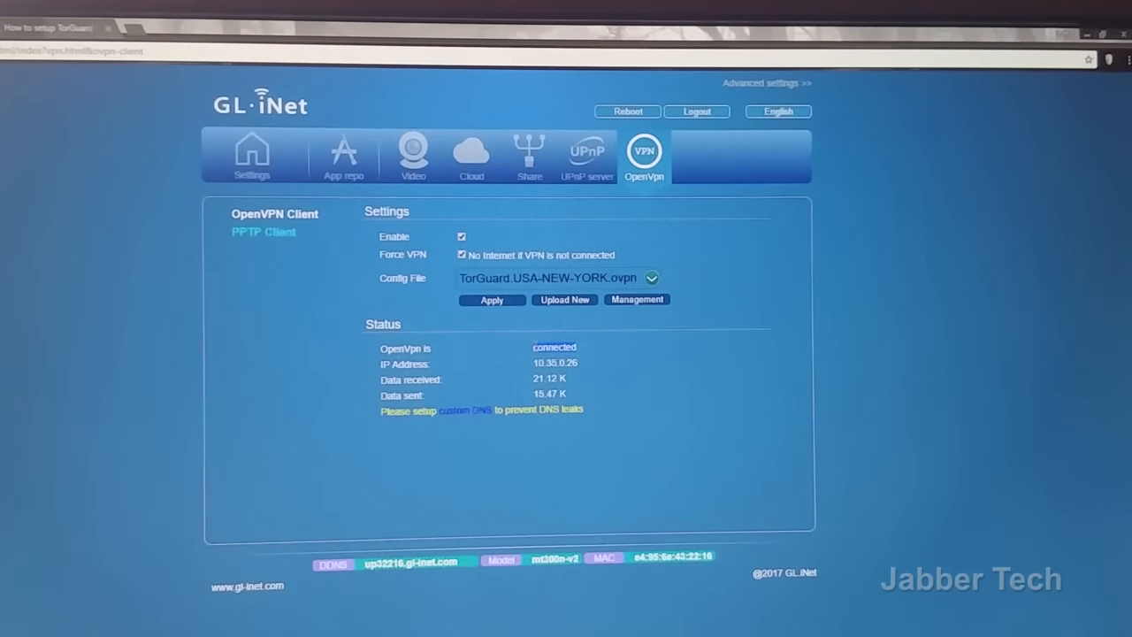
# - Start a new Internet connection and browse the mobile modem and tethering options
pyautogui.click(252, 155)
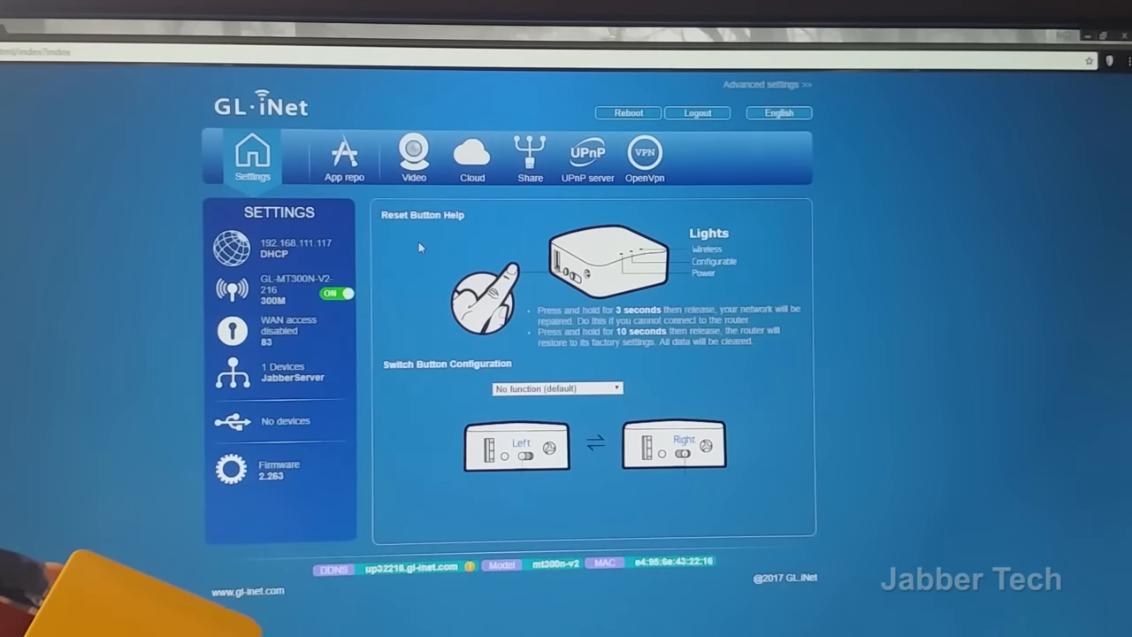
pyautogui.click(229, 246)
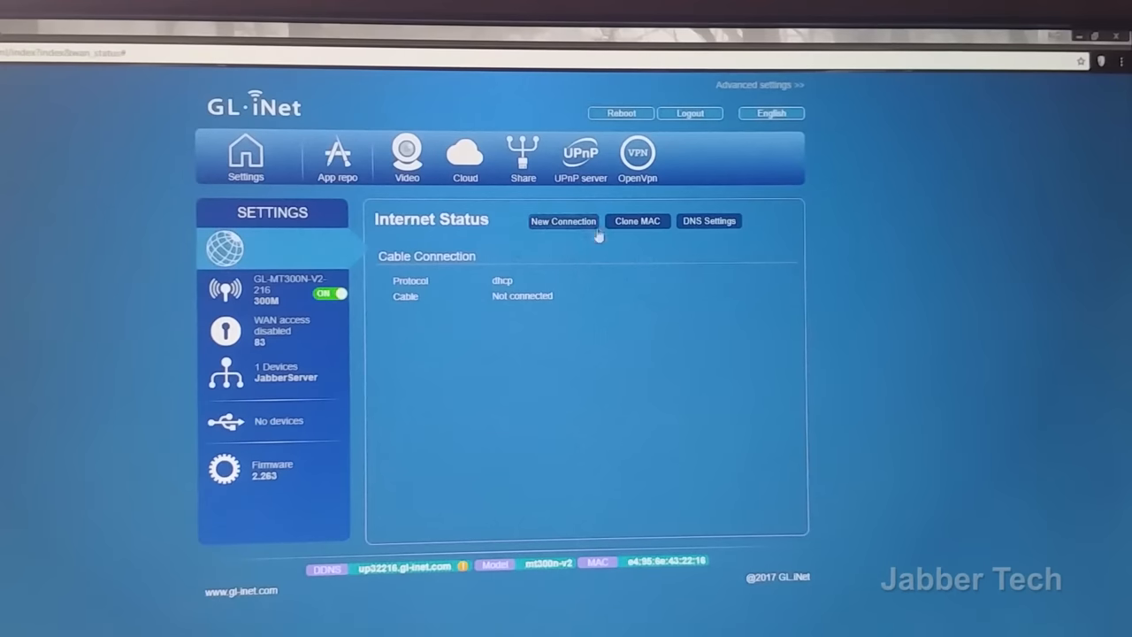
pyautogui.click(562, 221)
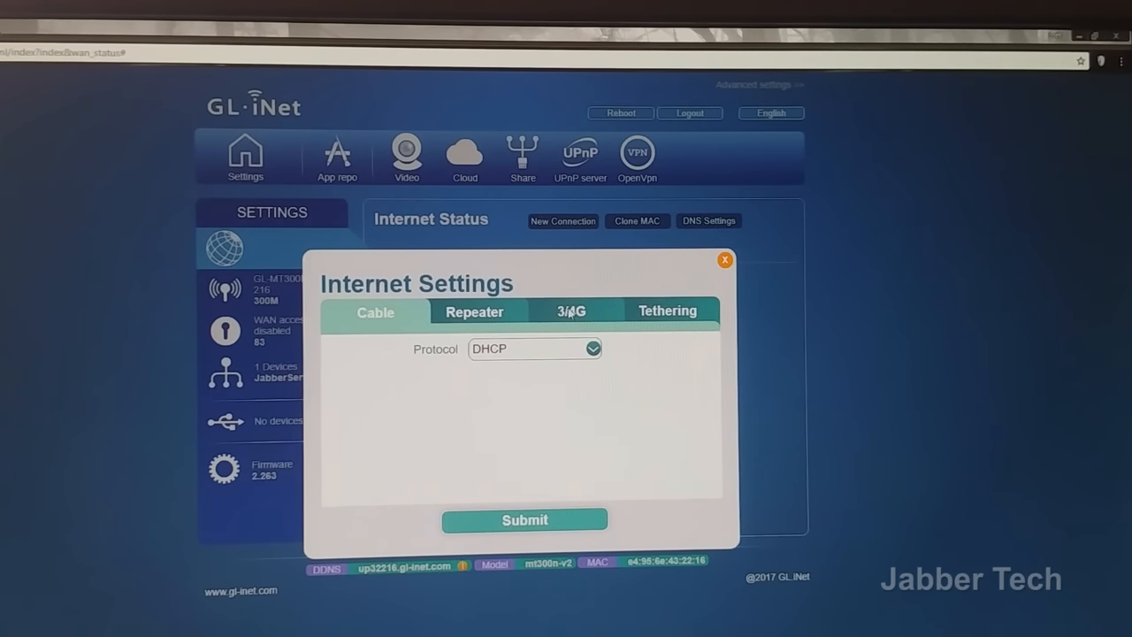
pyautogui.click(570, 310)
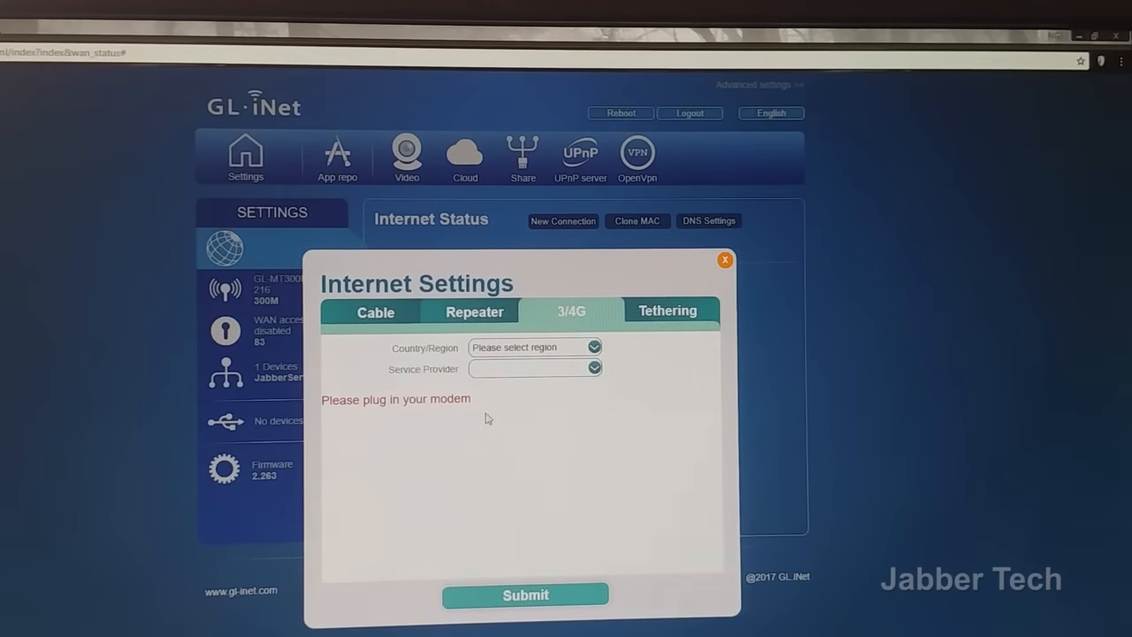
pyautogui.click(669, 310)
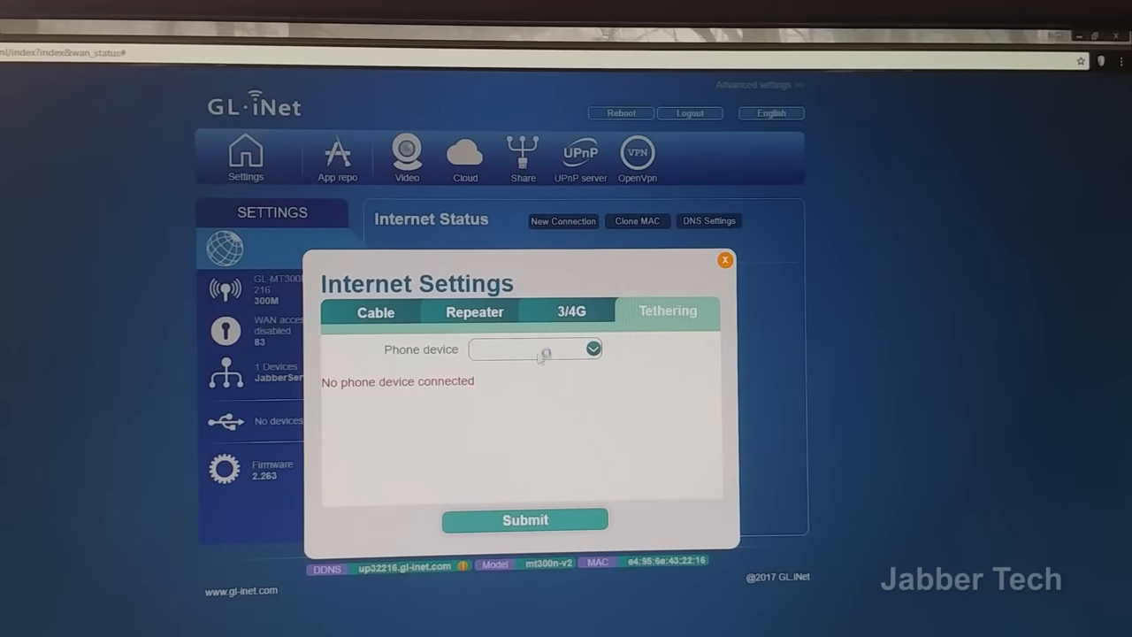
# - Set up a Repeater connection to Welcome_guest in WISP mode
pyautogui.click(473, 310)
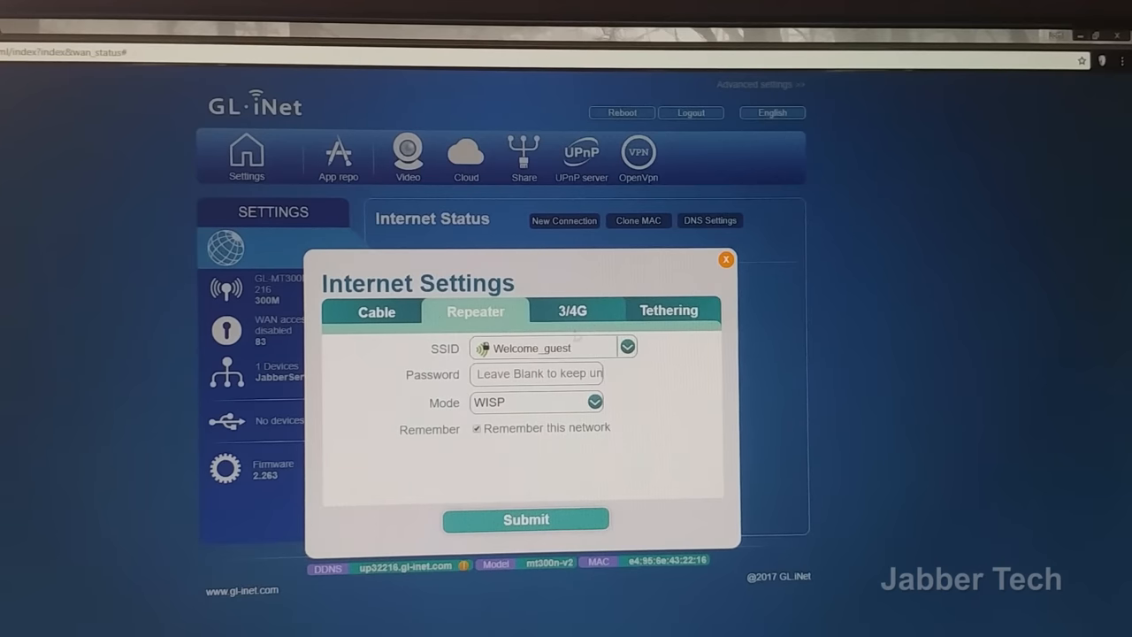
pyautogui.write('W')
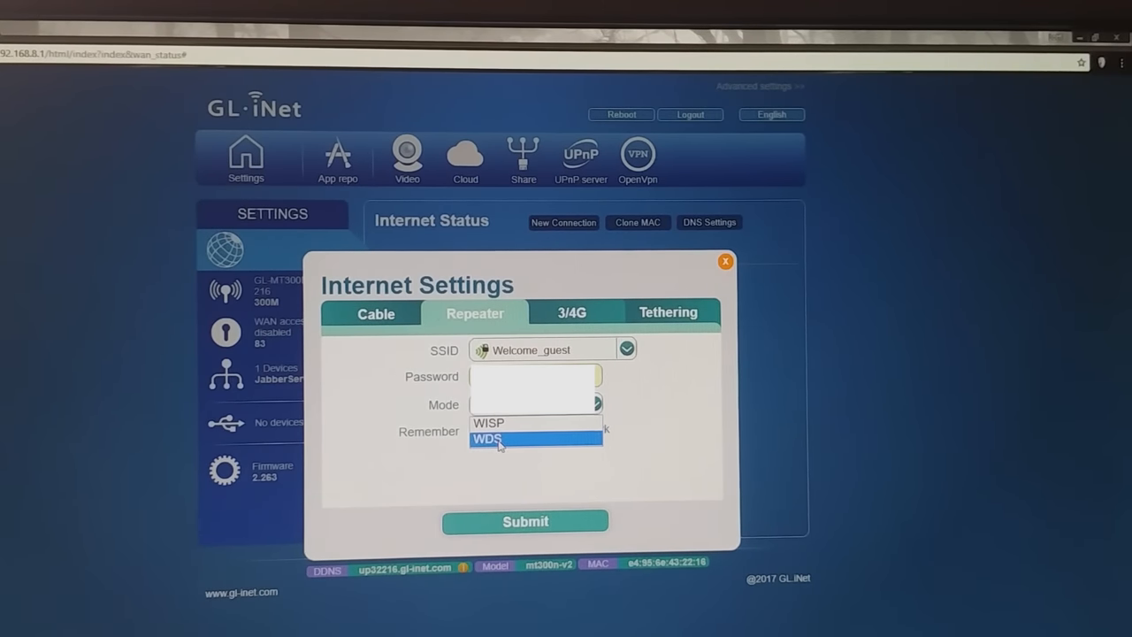
pyautogui.click(484, 439)
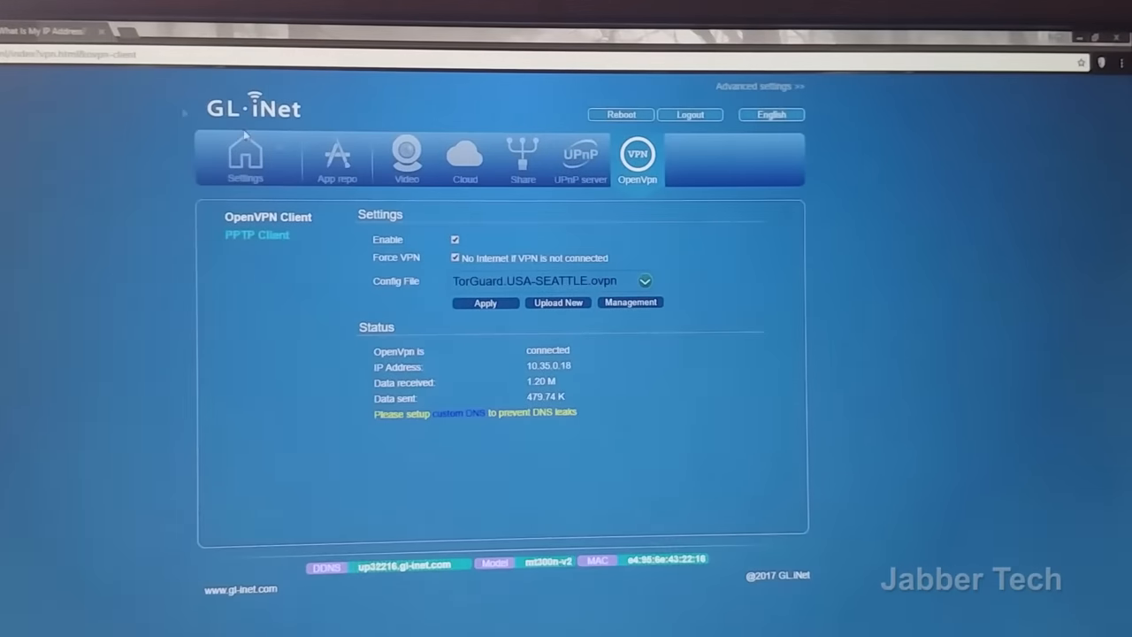
# - Check the settings overview, UPnP, wireless and OpenVPN status, then switch to the Speedtest tab
pyautogui.click(245, 157)
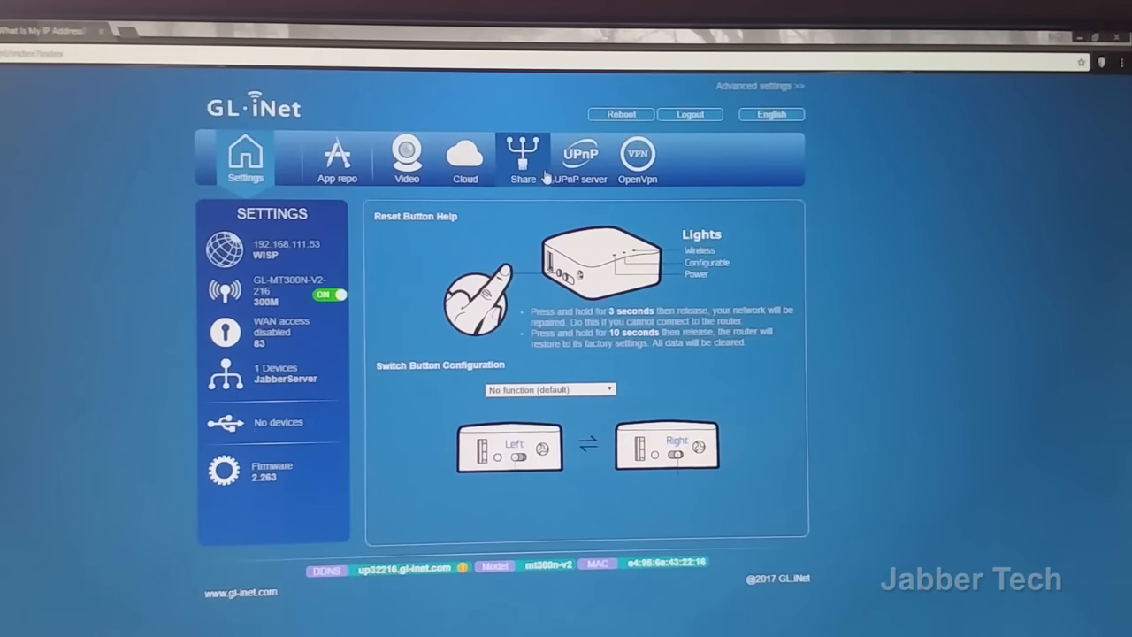
pyautogui.click(578, 157)
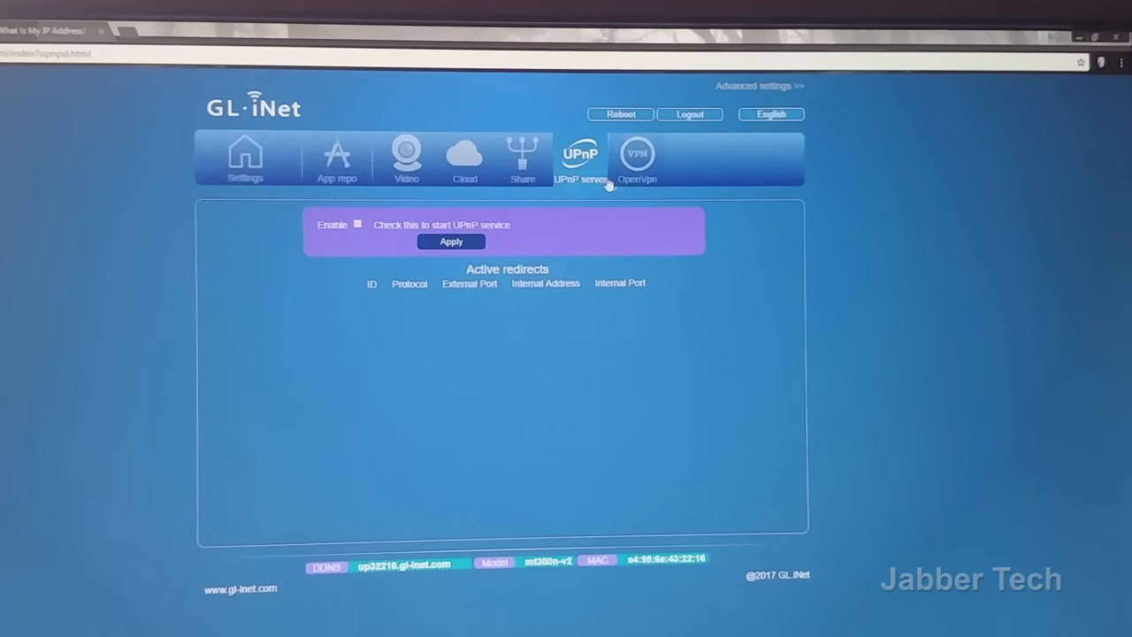
pyautogui.click(245, 158)
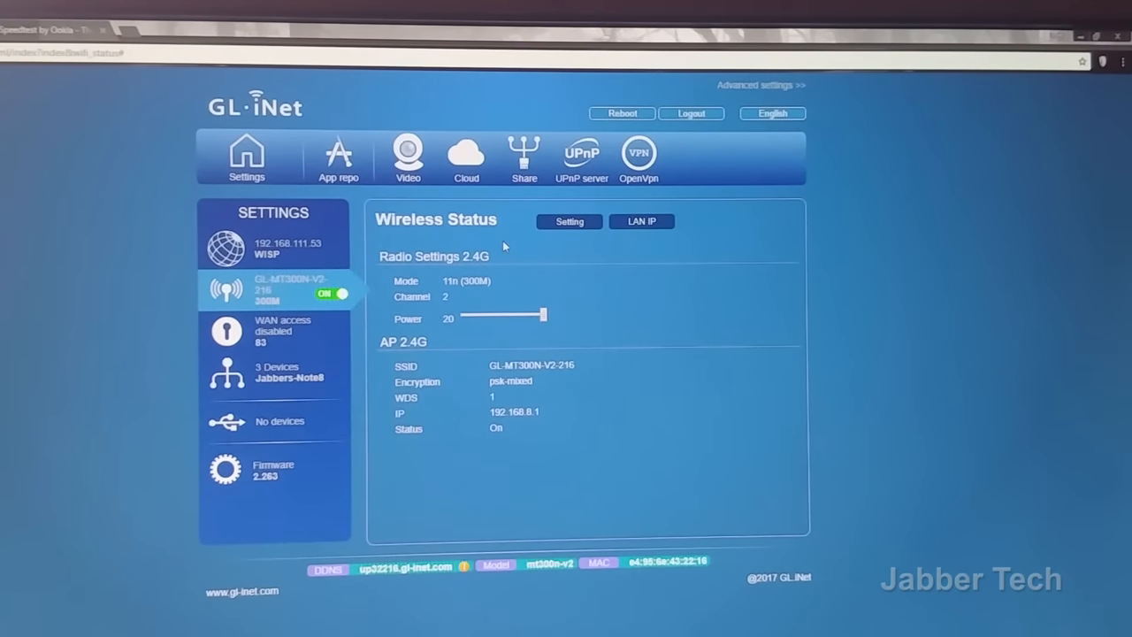
pyautogui.click(638, 155)
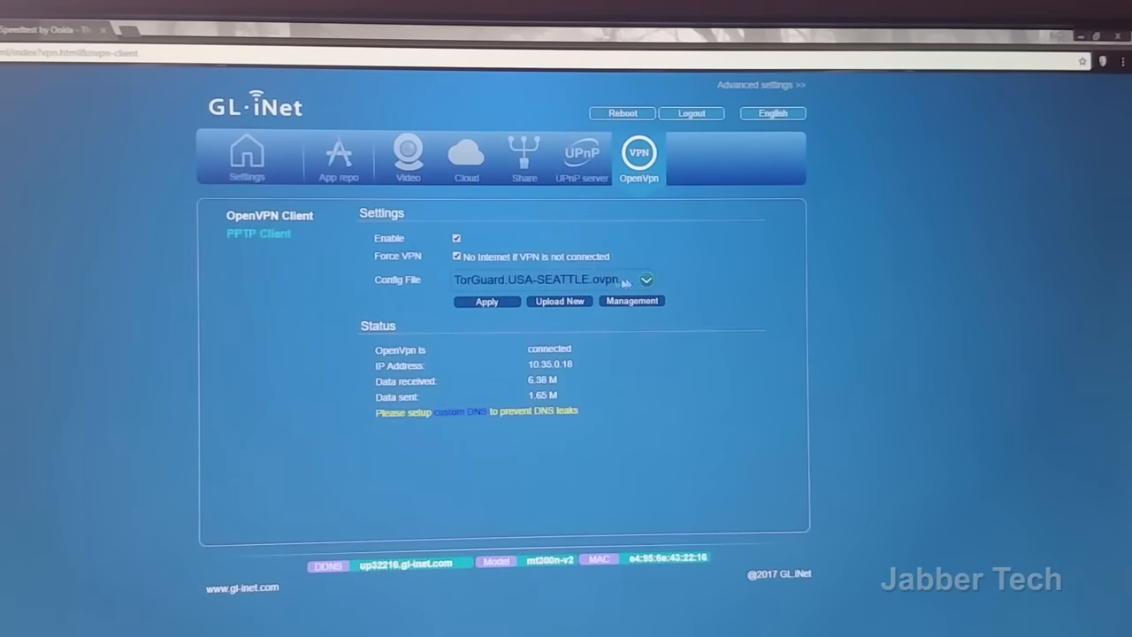
pyautogui.click(646, 279)
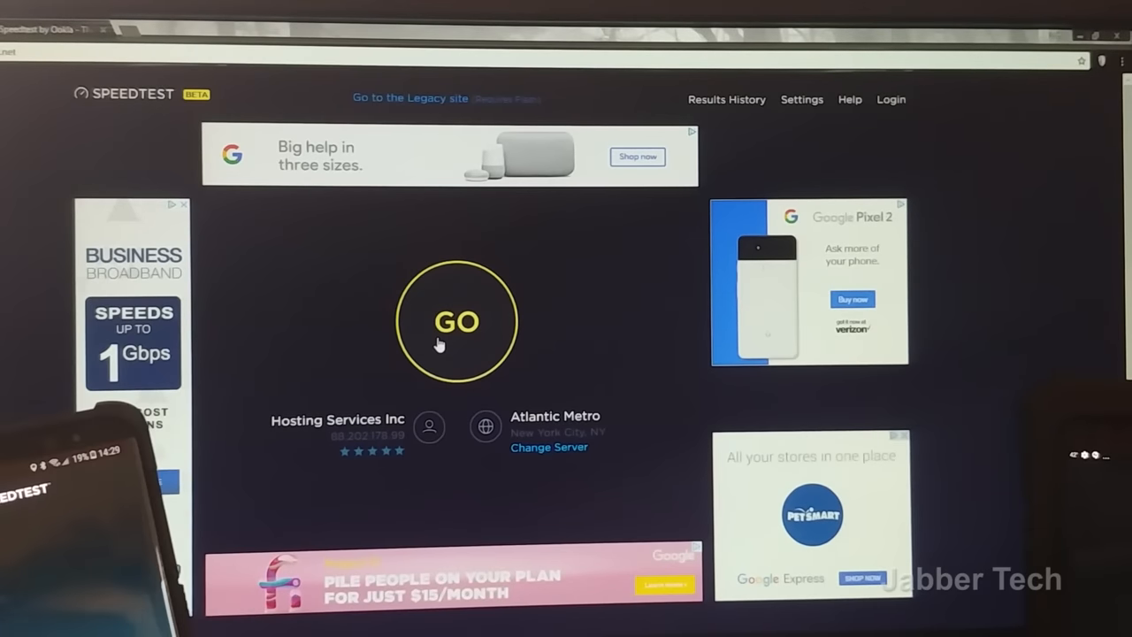
# - Run repeated speed tests (best 6.22 Mbps down, 7.14 up), then play the LG Watch Sport review
pyautogui.click(456, 322)
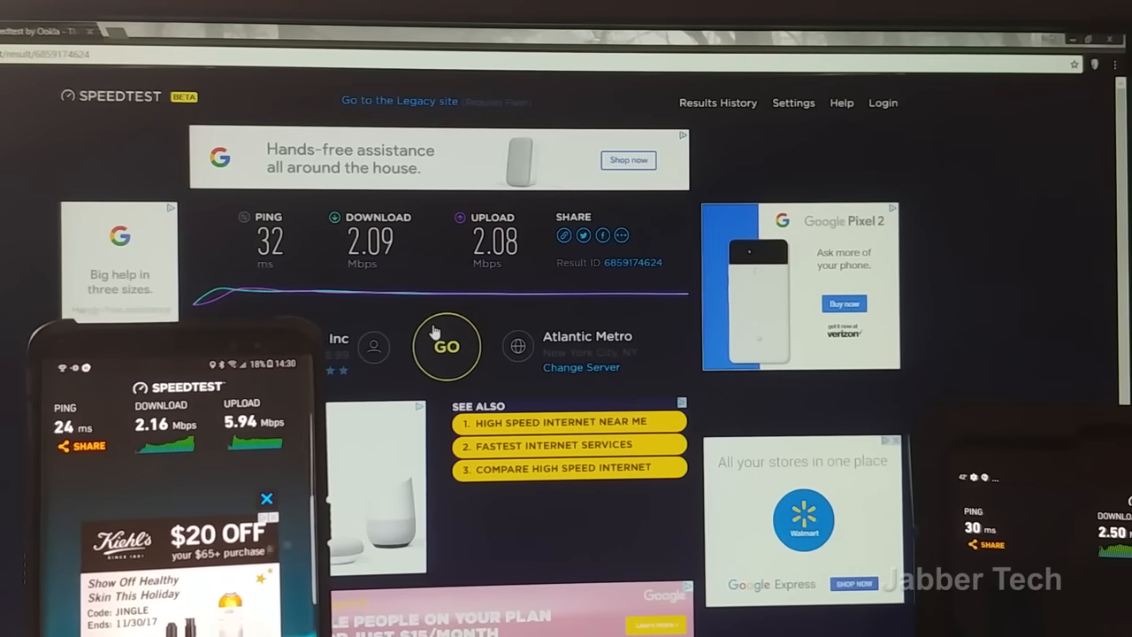
pyautogui.click(447, 346)
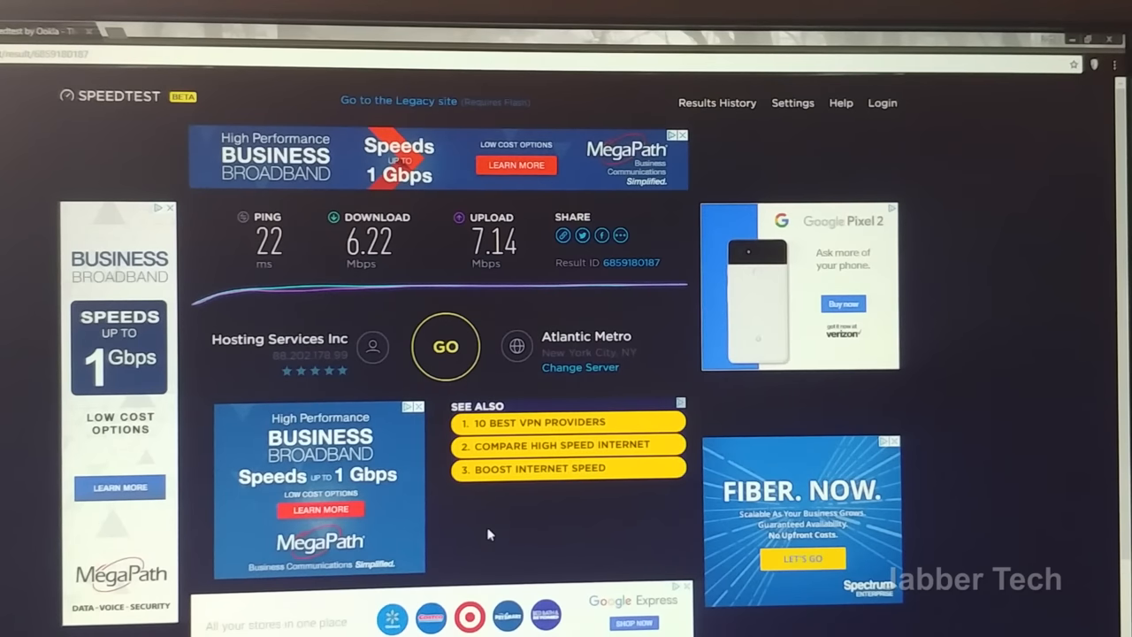
pyautogui.moveTo(461, 352)
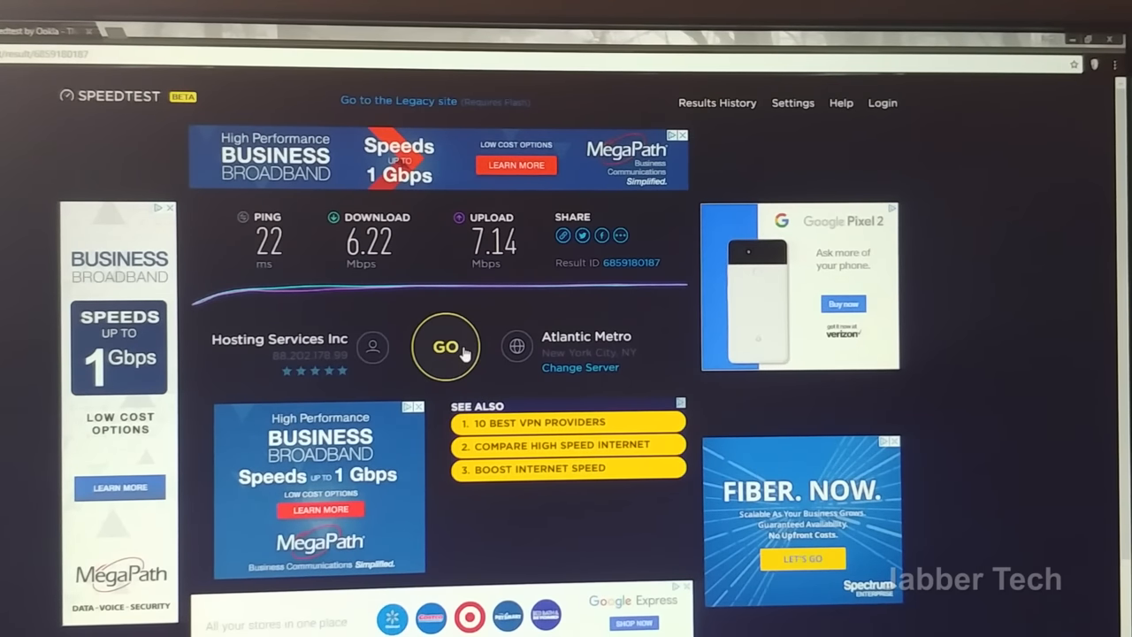
pyautogui.click(445, 346)
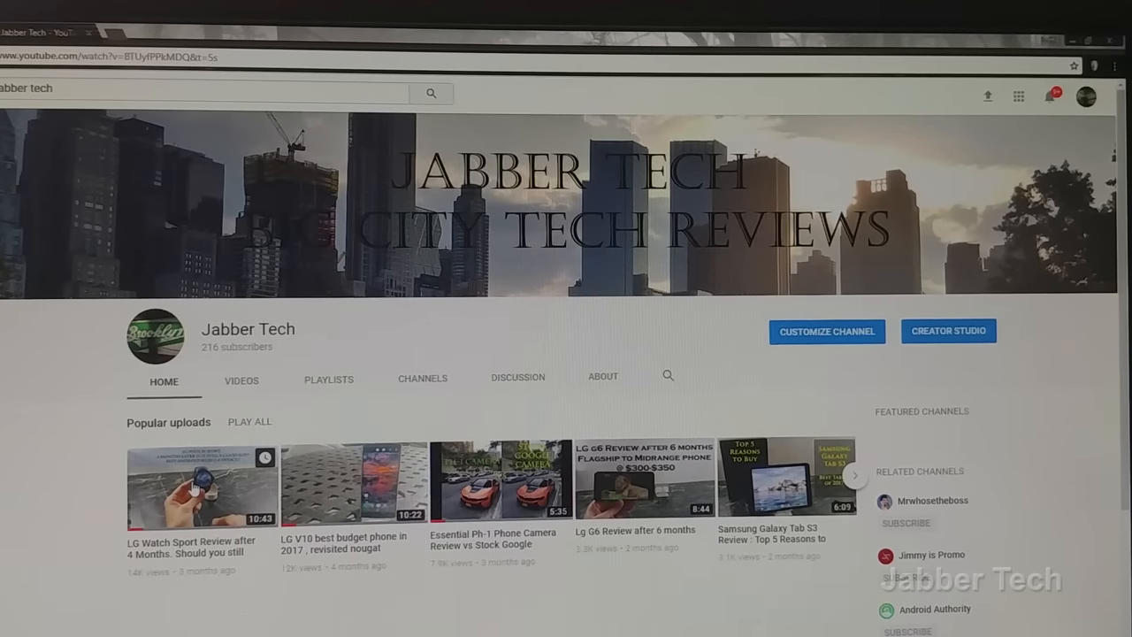
pyautogui.click(200, 486)
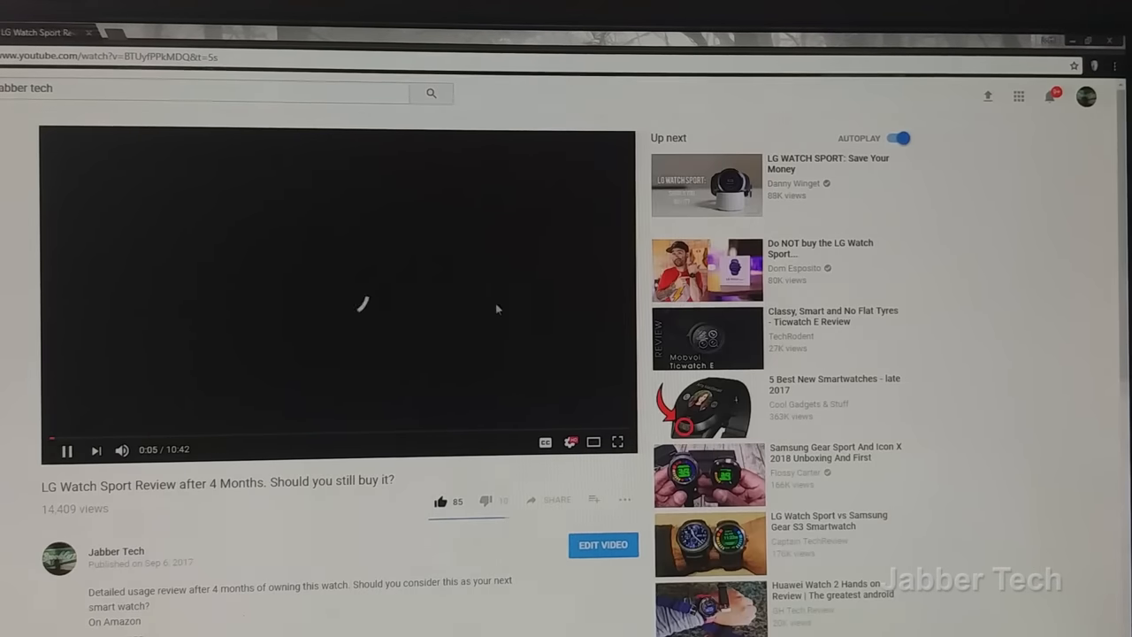